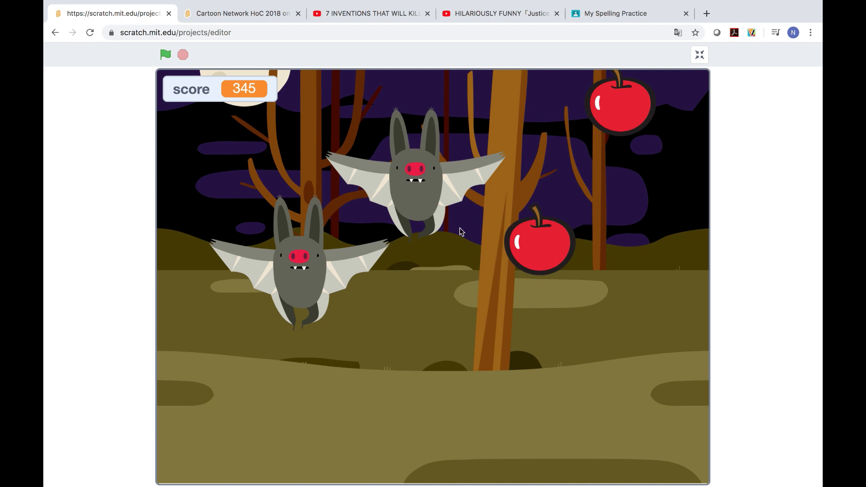
mouse_move(439, 137)
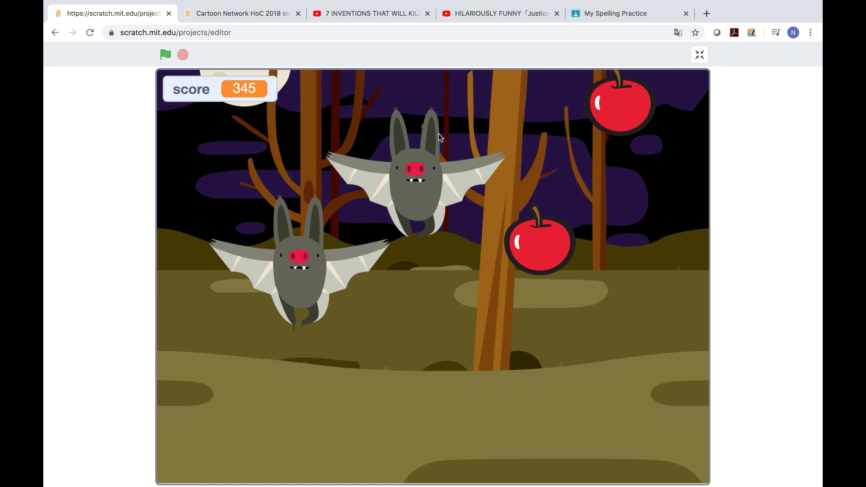
mouse_move(525, 238)
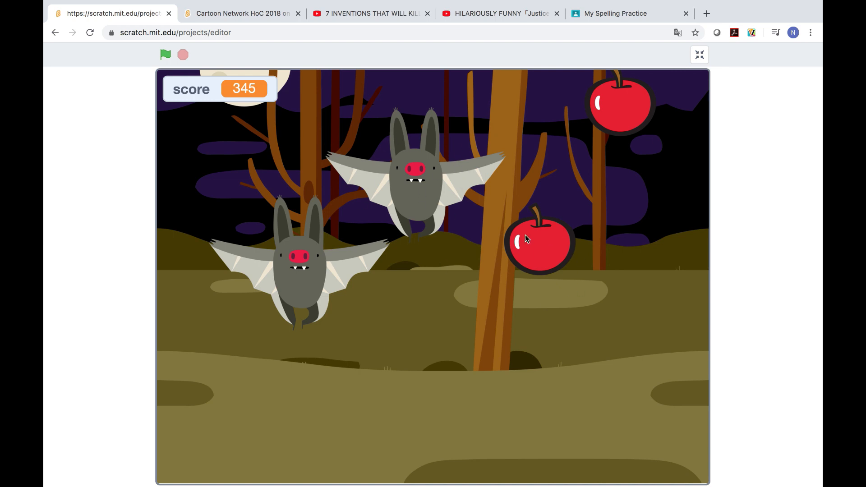
mouse_move(449, 233)
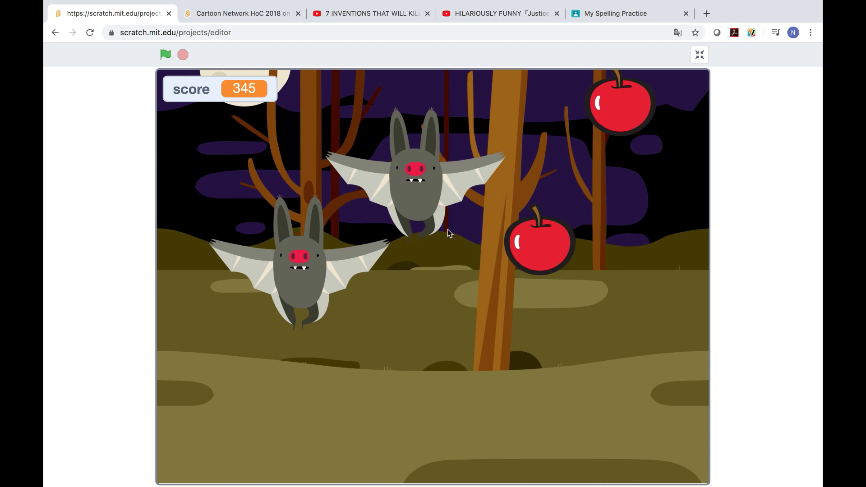
mouse_move(400, 241)
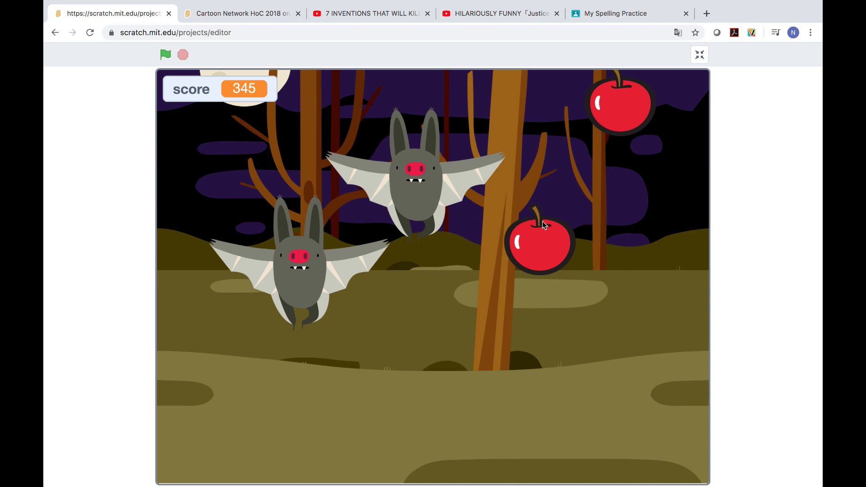
mouse_move(524, 303)
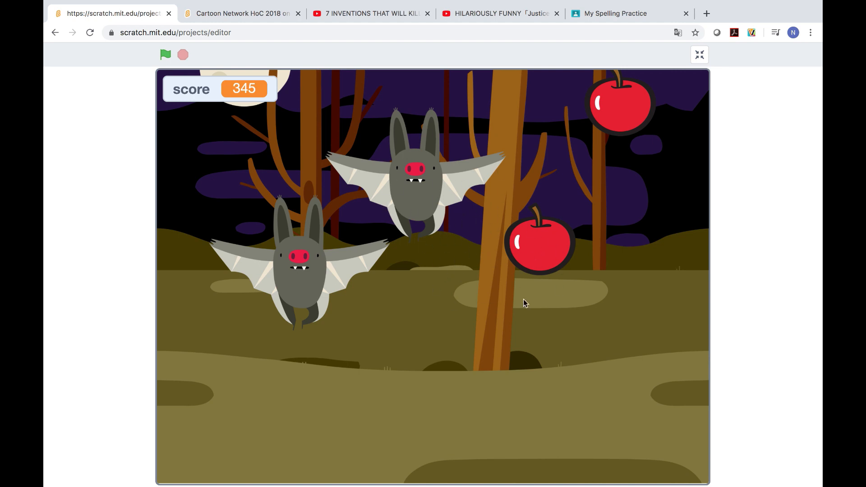
mouse_move(382, 160)
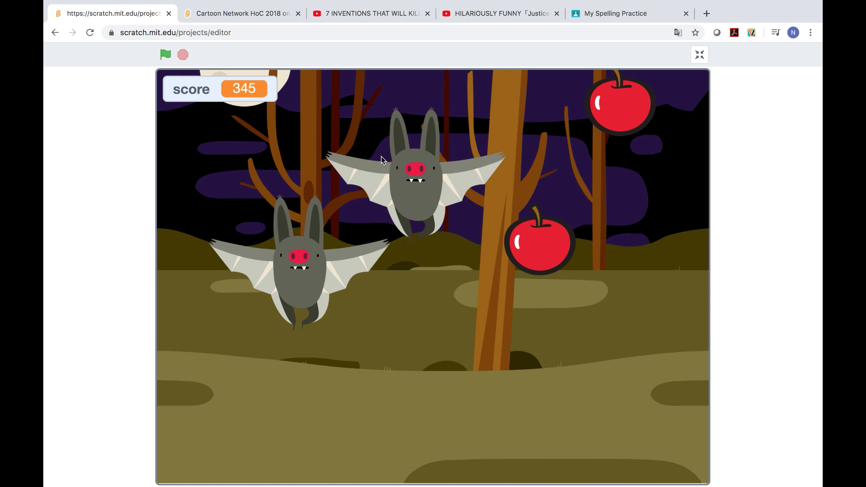
mouse_move(468, 168)
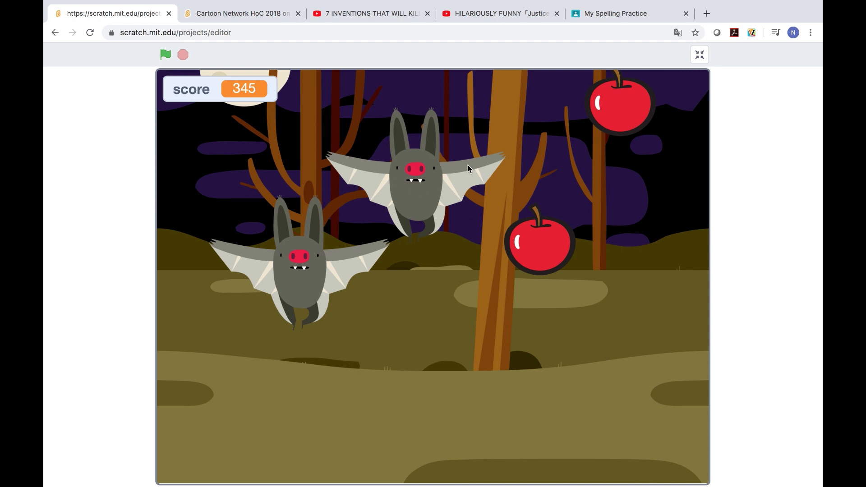
mouse_move(471, 92)
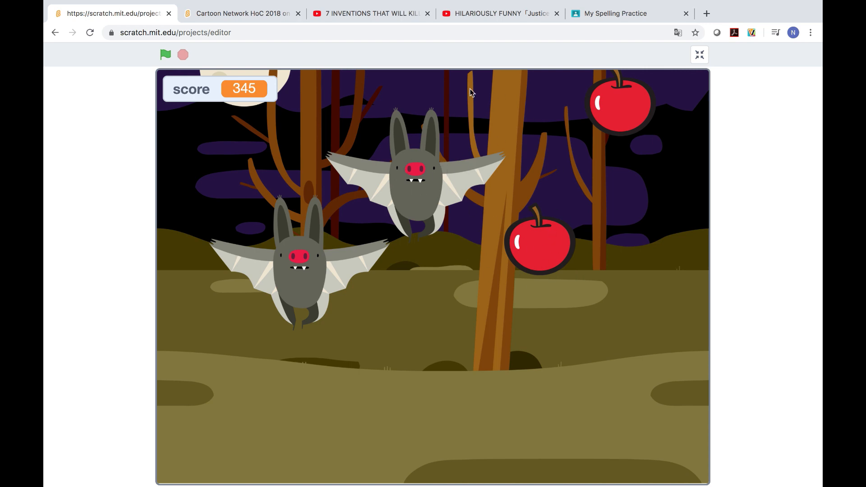
mouse_move(405, 171)
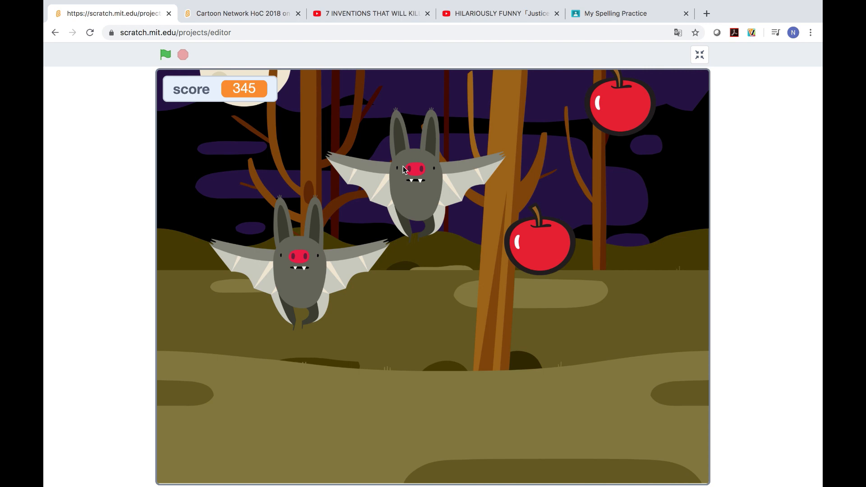
mouse_move(169, 85)
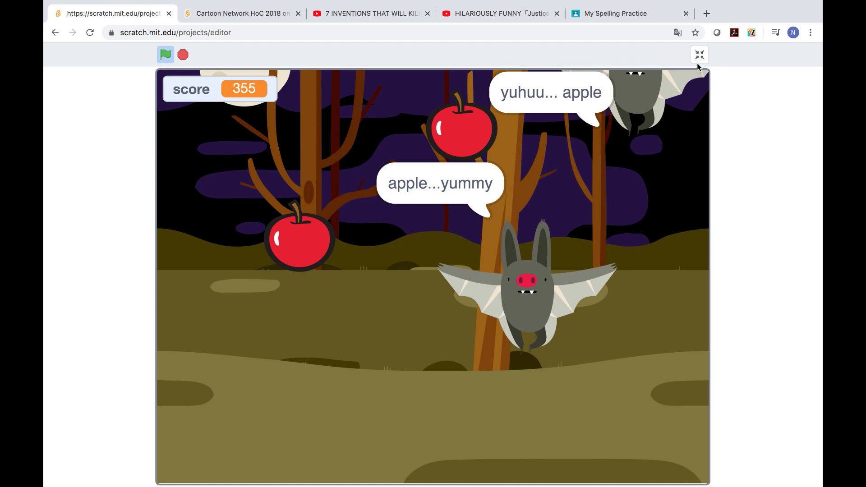
Leave fullscreen and start the Animate an Adventure Game tutorial from the Tutorials library
left_click(698, 55)
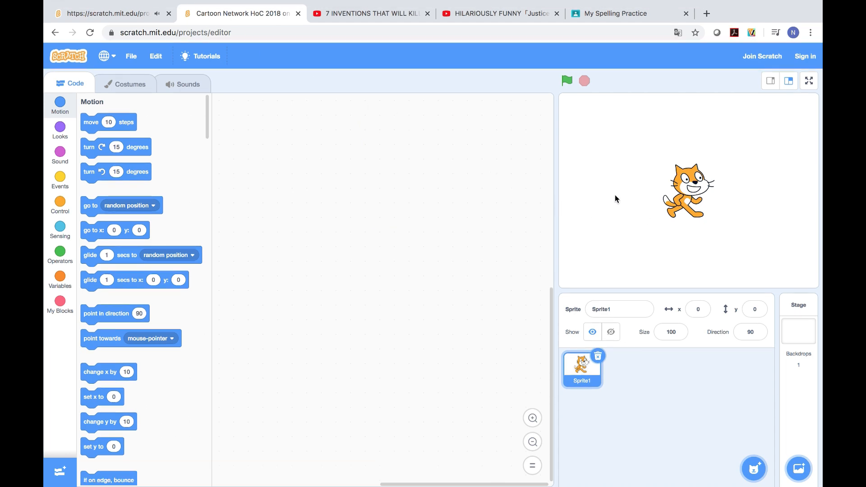
left_click(199, 56)
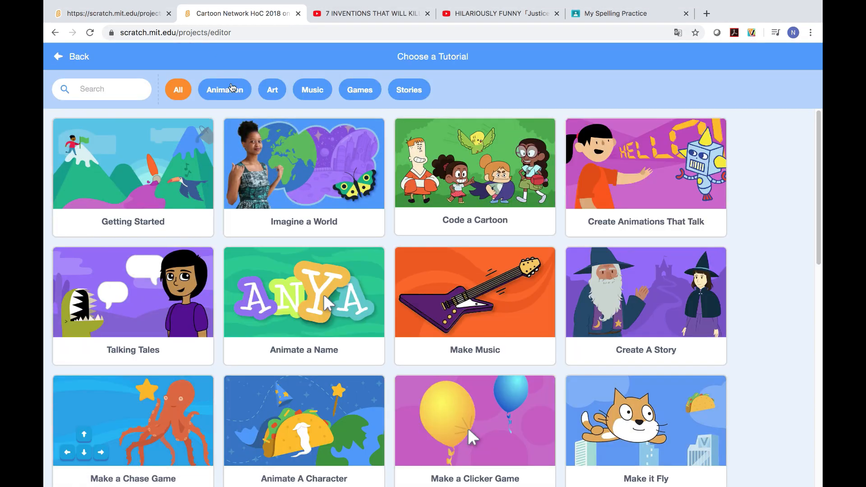
mouse_move(272, 89)
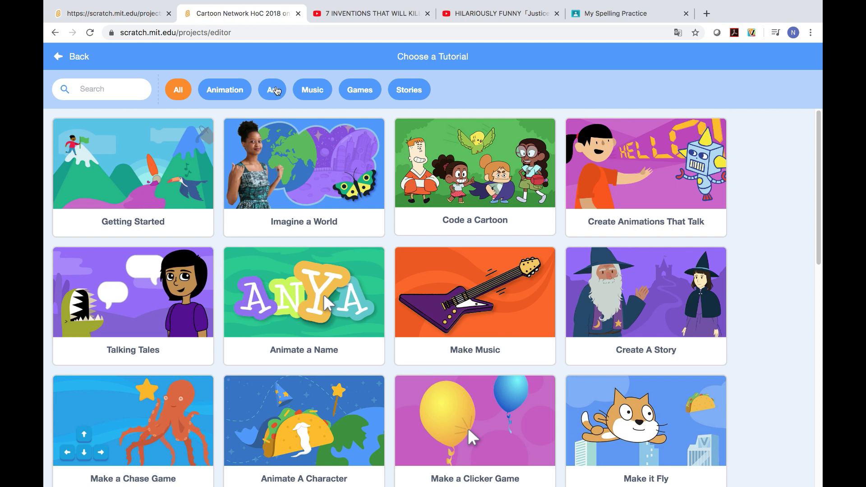
mouse_move(378, 95)
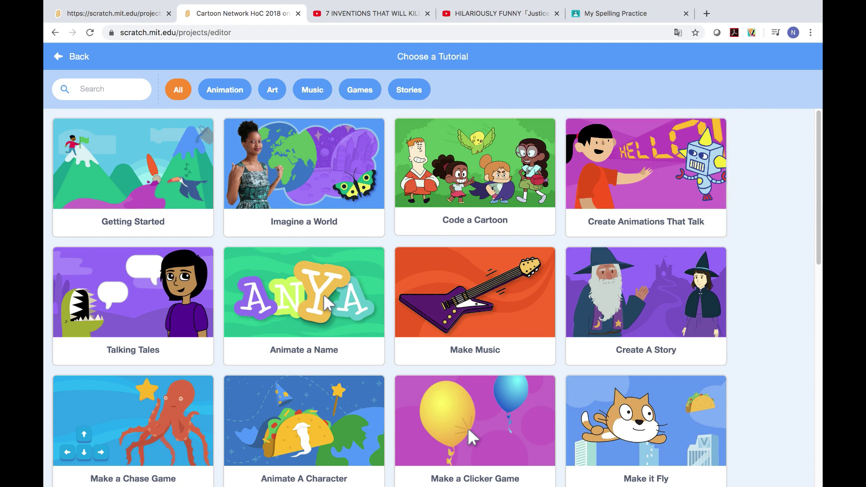
scroll("down", 3)
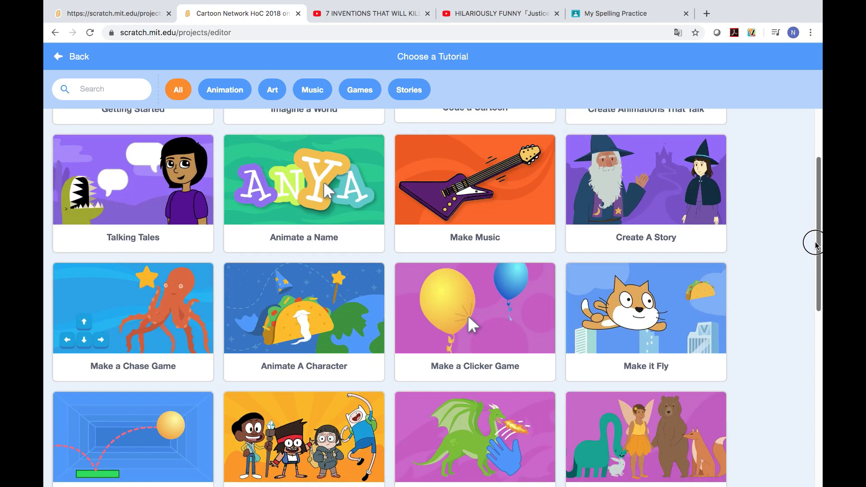
scroll("down", 3)
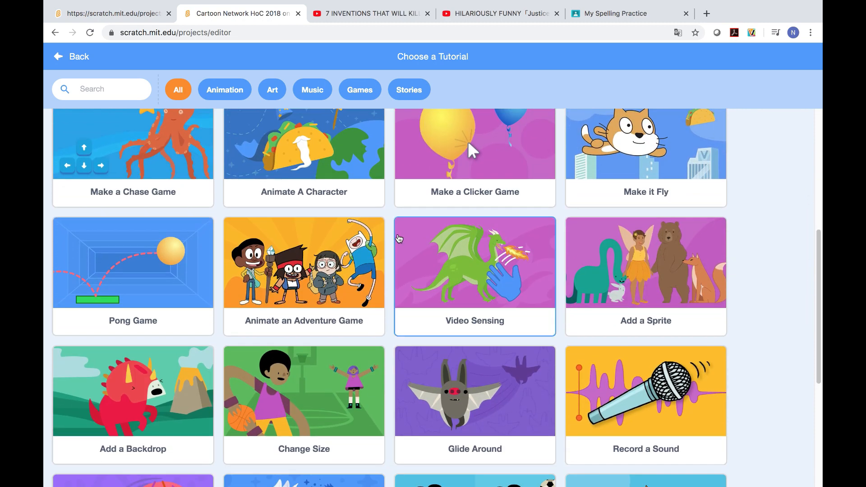
left_click(303, 263)
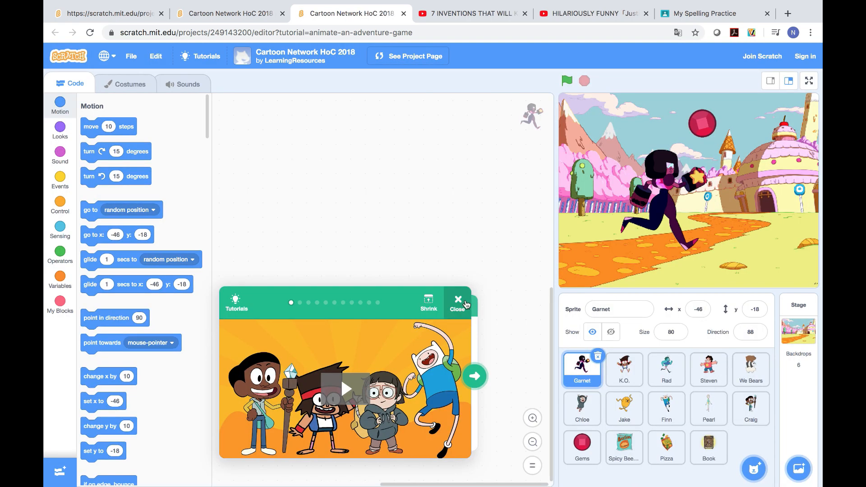
Dismiss the tutorial card and browse the backdrop library
left_click(457, 303)
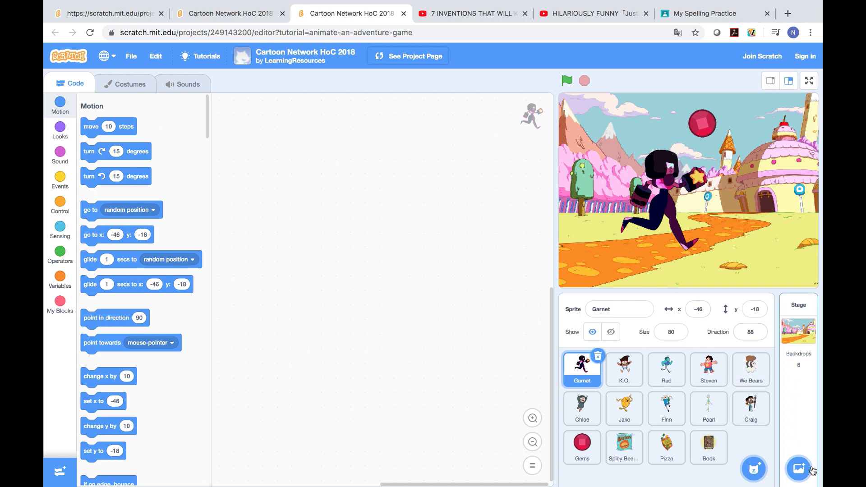
left_click(797, 469)
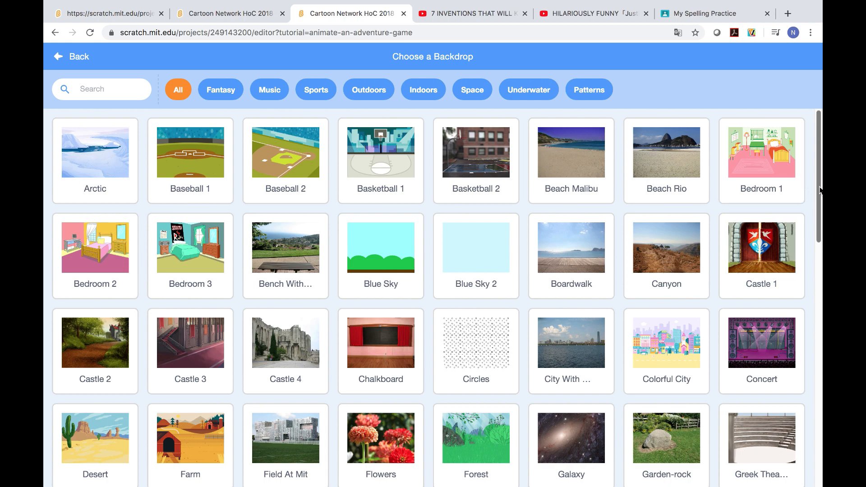
scroll("down", 3)
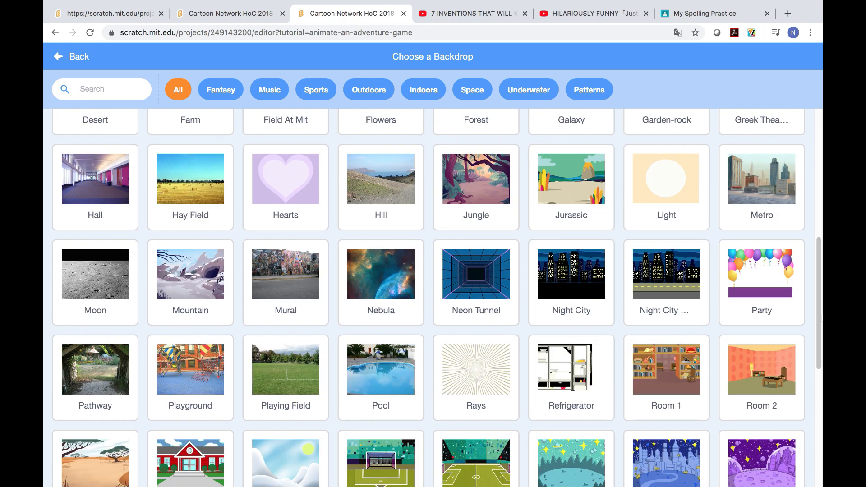
scroll("down", 3)
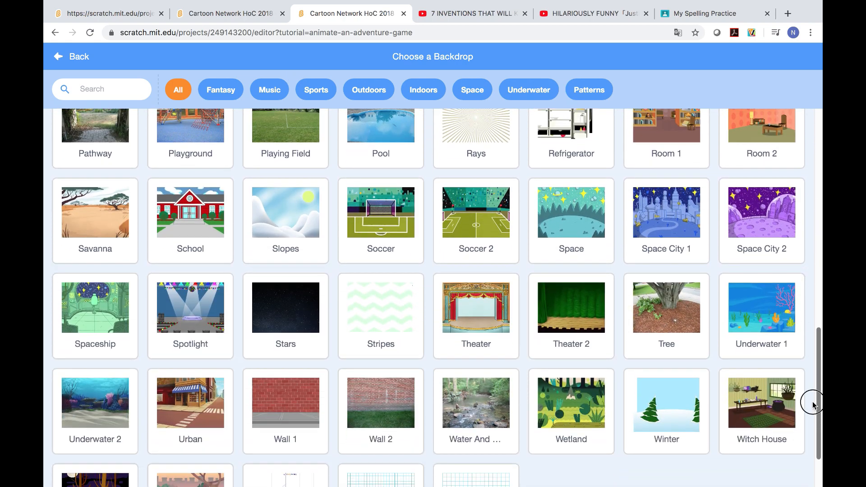
mouse_move(368, 89)
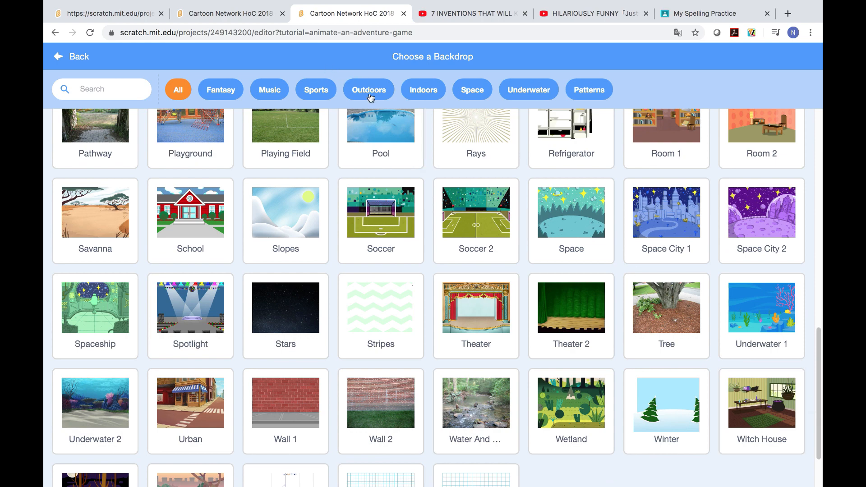
Filter to Outdoors backdrops and set Woods as the stage backdrop
left_click(368, 89)
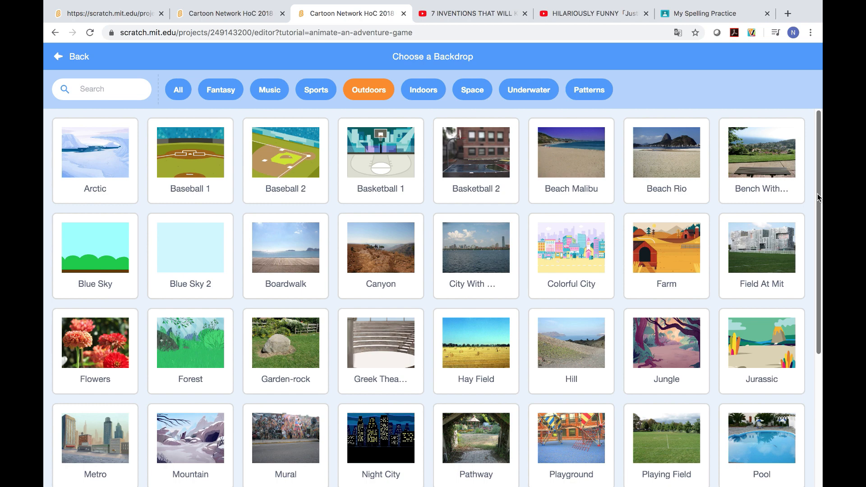
scroll("down", 3)
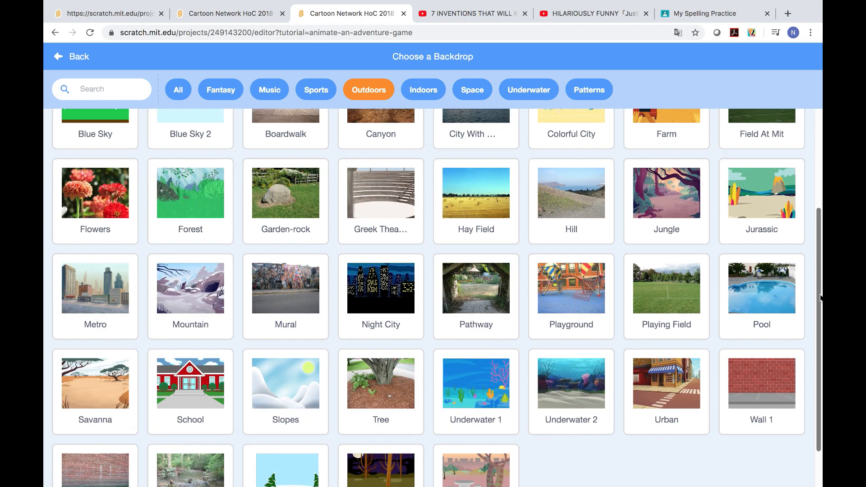
scroll("down", 3)
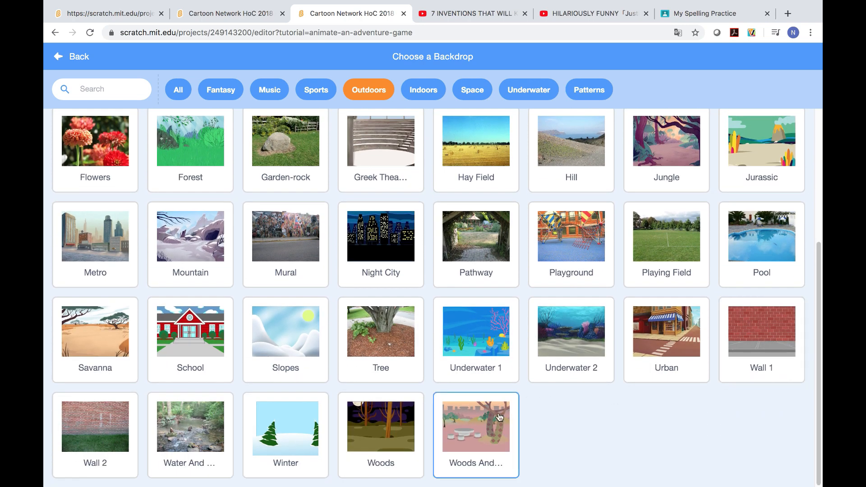
left_click(476, 425)
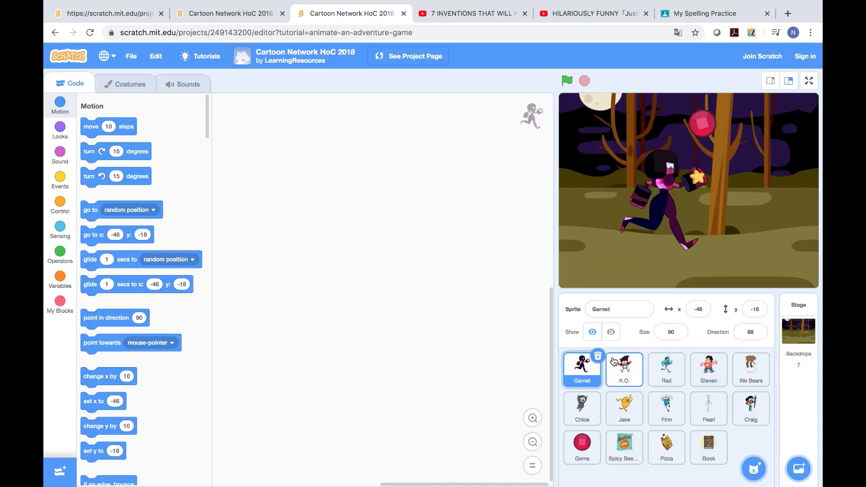
Delete the Garnet, K.O., Gems, Rad and We Bears sprites, leaving only the backdrop
left_click(623, 369)
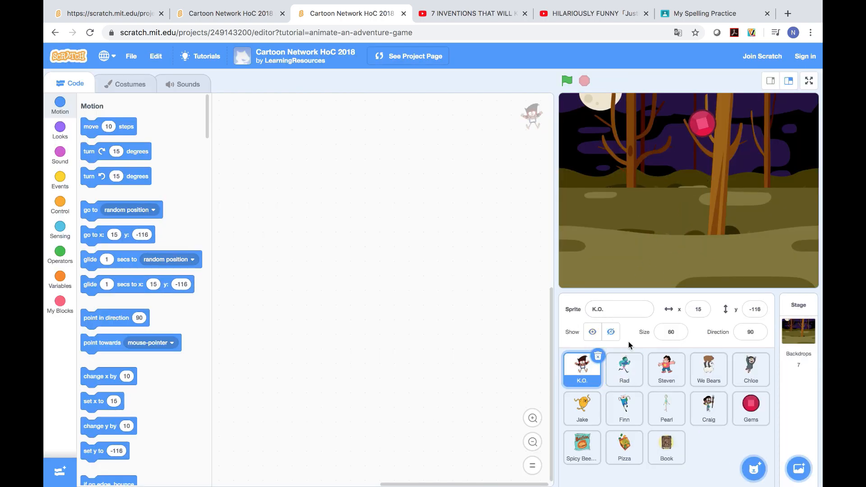
left_click(749, 409)
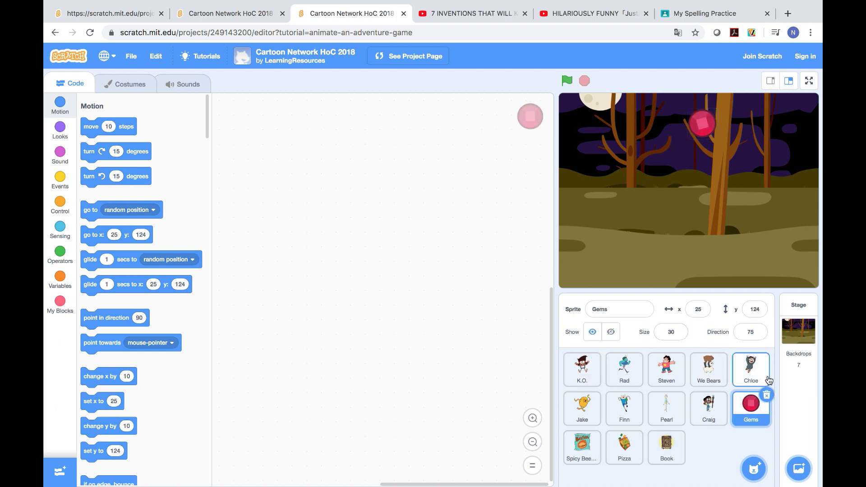
left_click(581, 447)
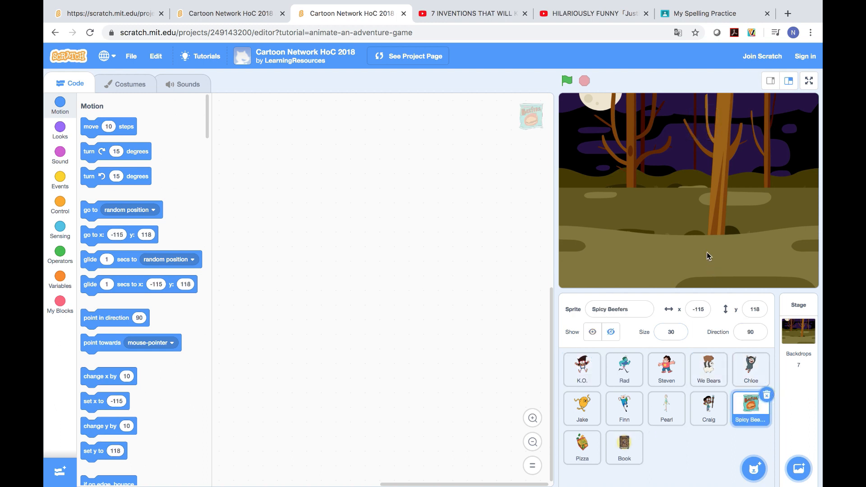
mouse_move(581, 398)
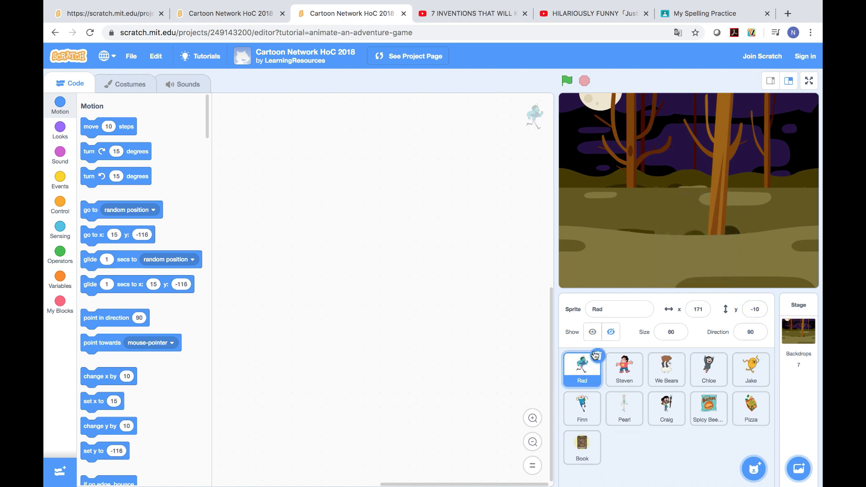
left_click(666, 370)
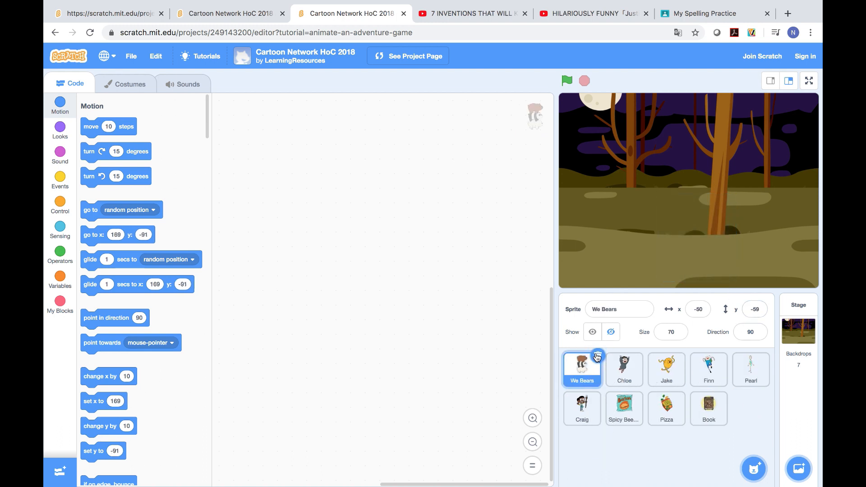
left_click(709, 408)
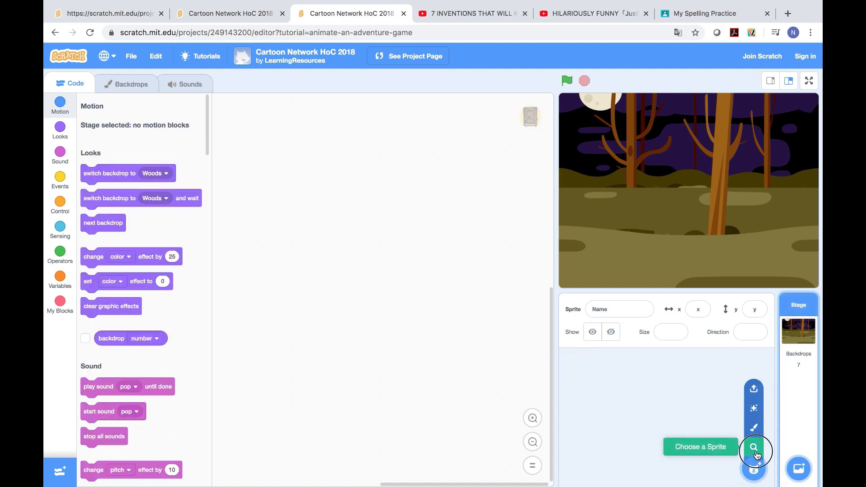
Add the Apple and Bat sprites from the library onto the Woods stage
left_click(753, 448)
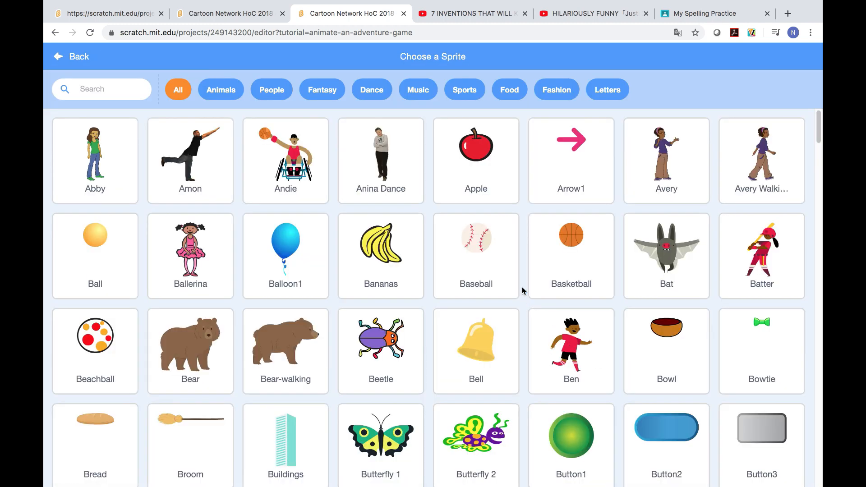
left_click(475, 146)
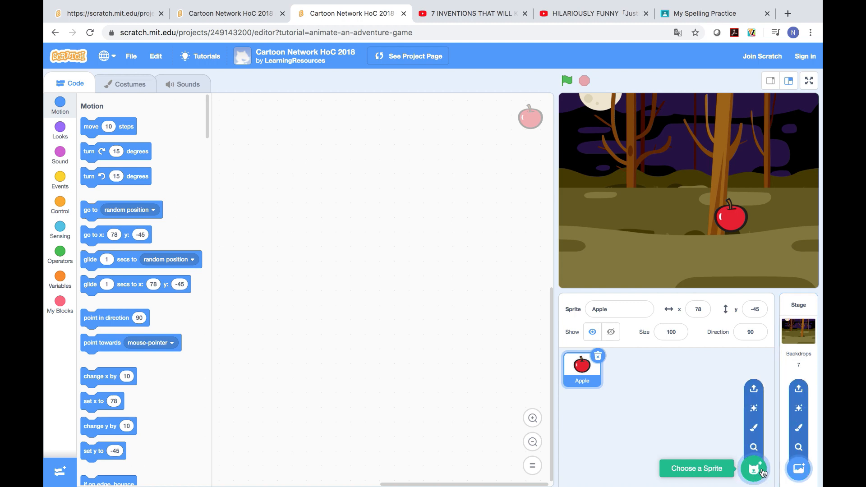
left_click(753, 467)
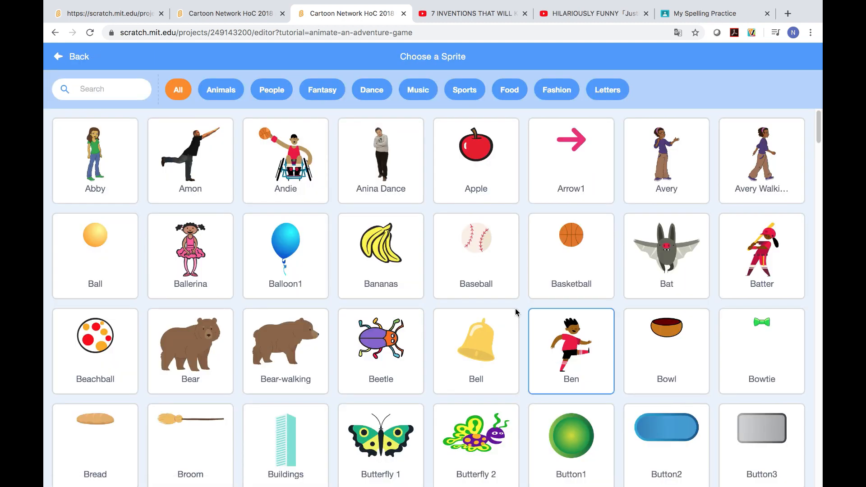
left_click(666, 238)
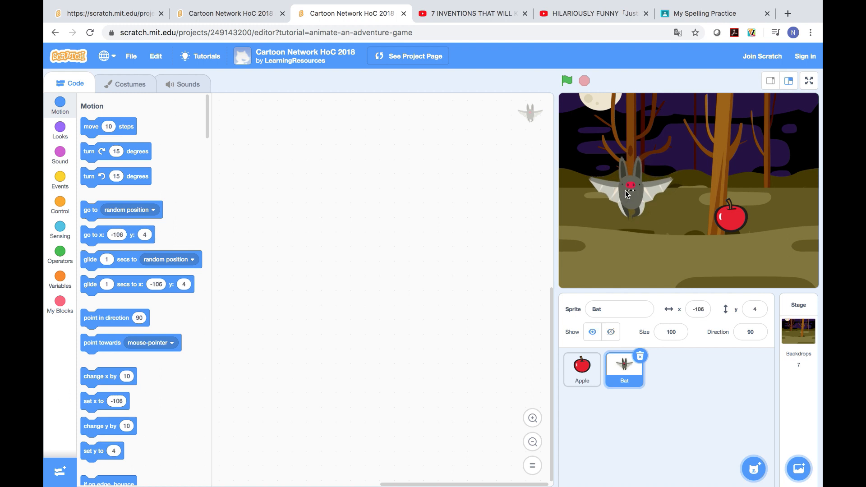
Script the Apple: on green flag, forever wait until touching Bat, then start the Chomp sound
left_click(581, 369)
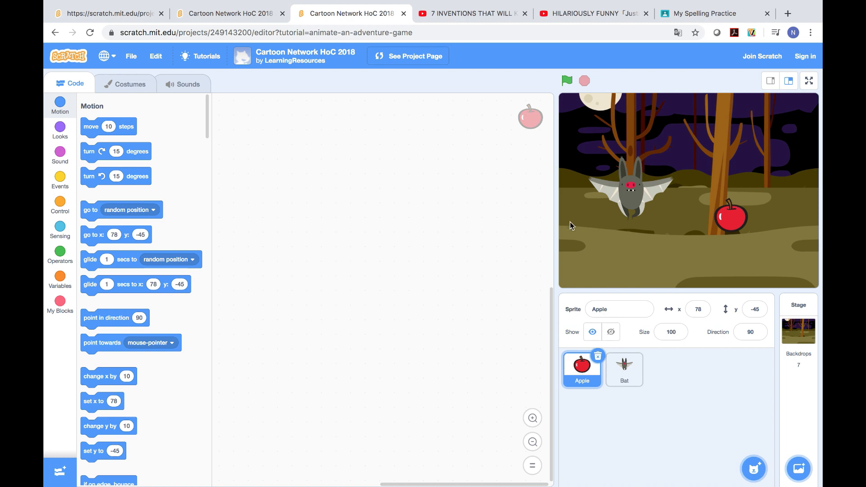
mouse_move(59, 179)
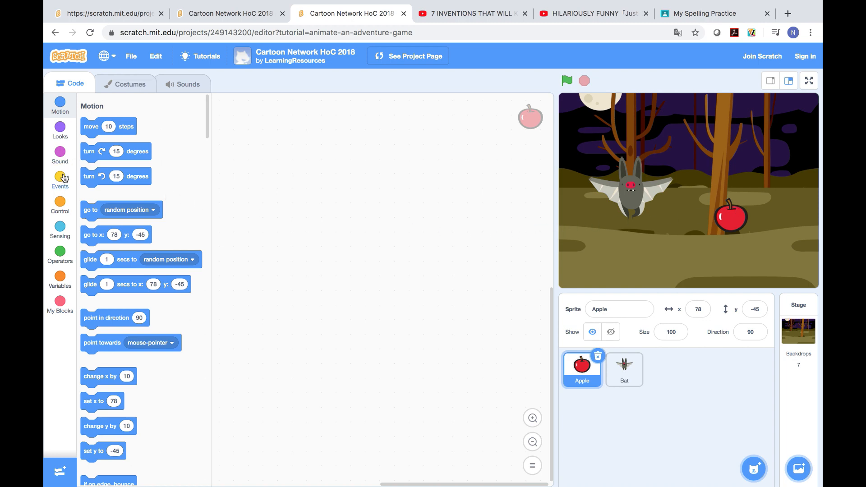
left_click(59, 179)
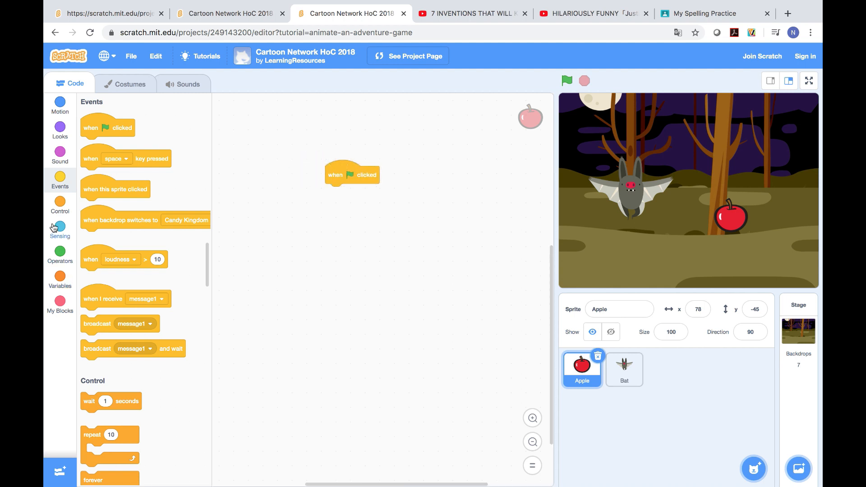
left_click(59, 204)
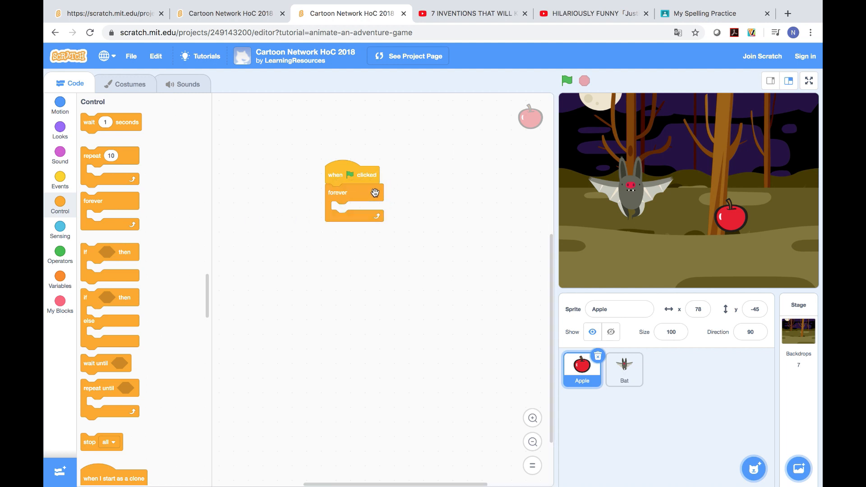
mouse_move(143, 149)
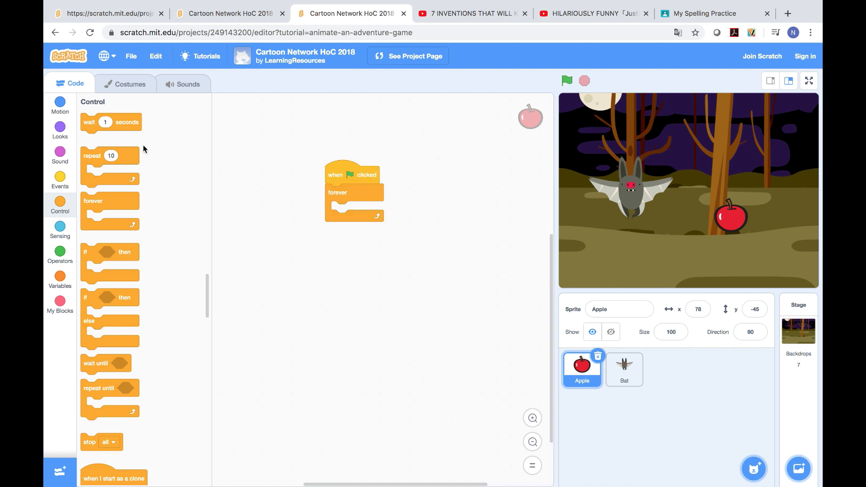
mouse_move(109, 367)
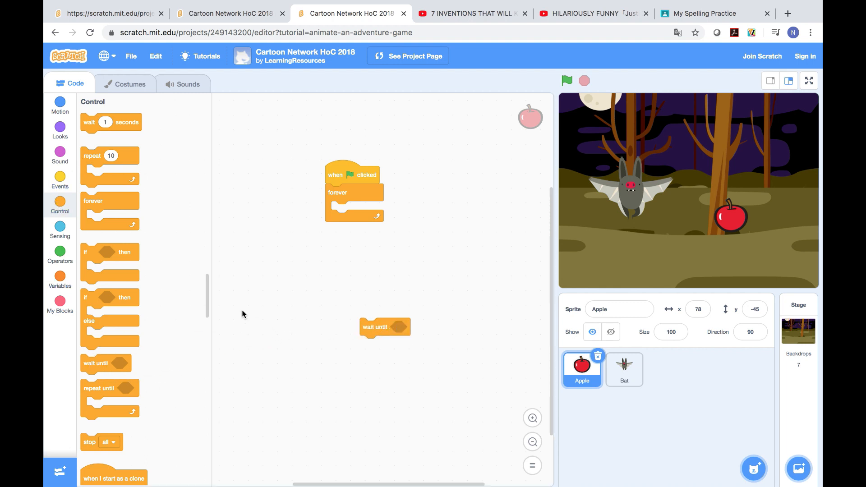
left_click(60, 226)
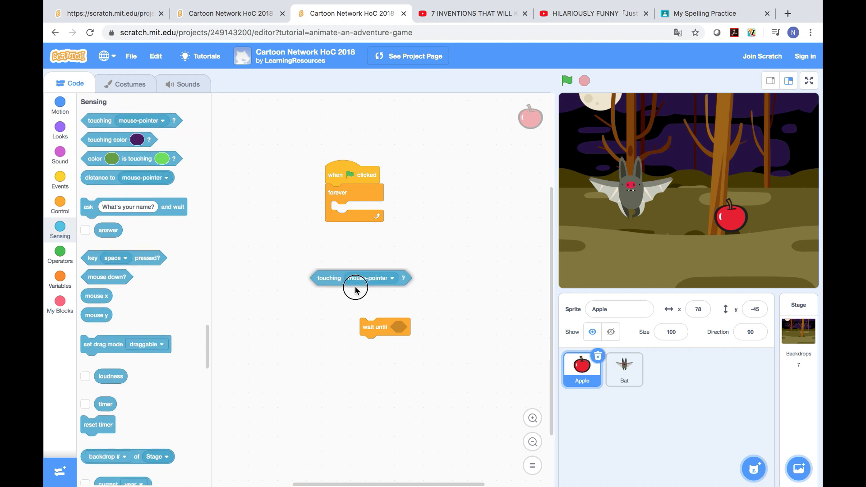
left_click(471, 327)
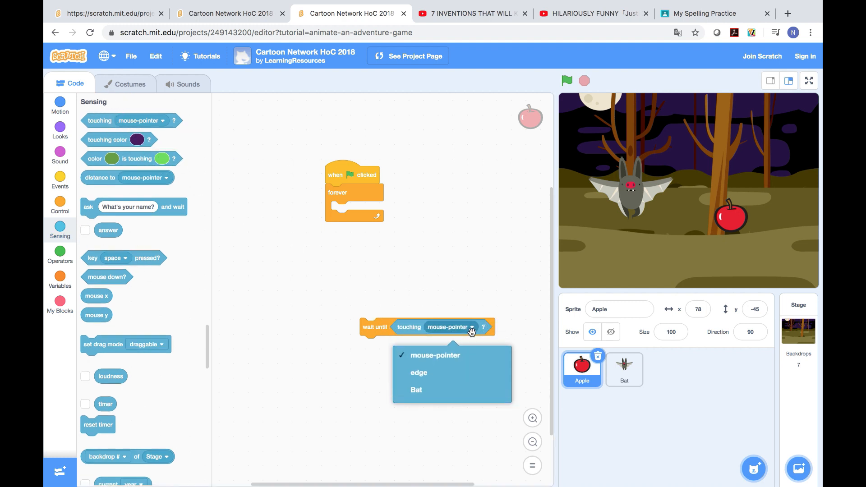
left_click(415, 390)
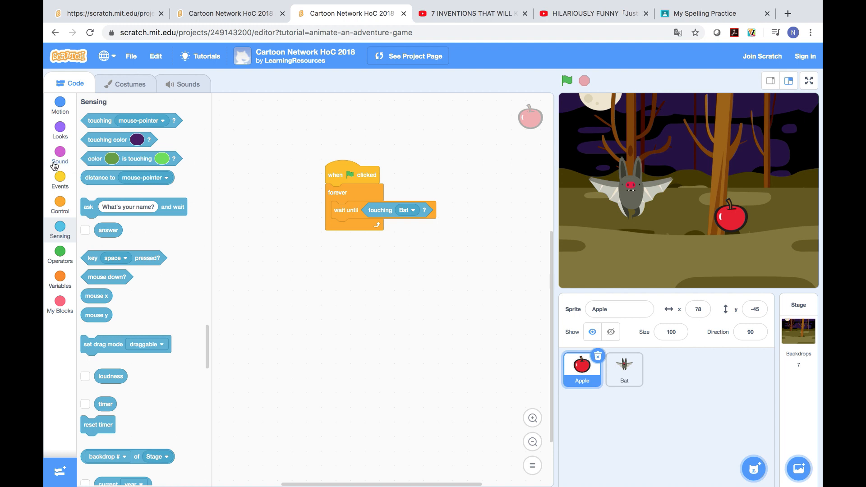
left_click(60, 153)
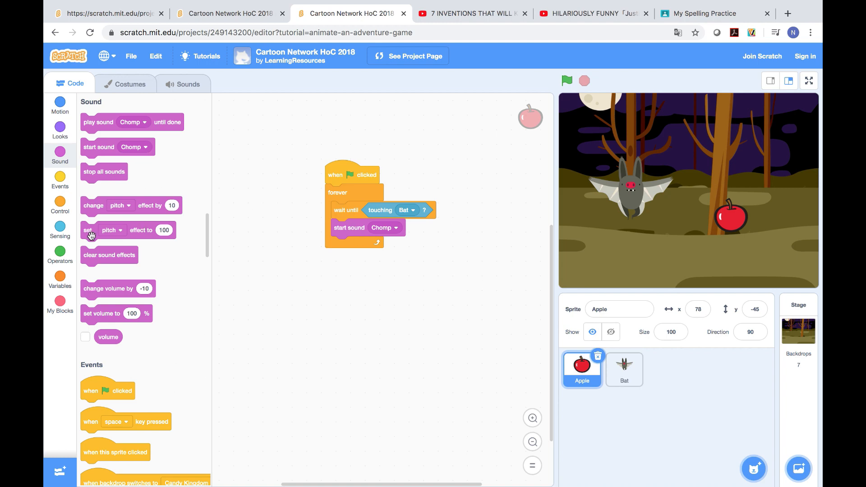
Create a global variable named score and add a change-variable-by-1 block after the Chomp sound
left_click(59, 279)
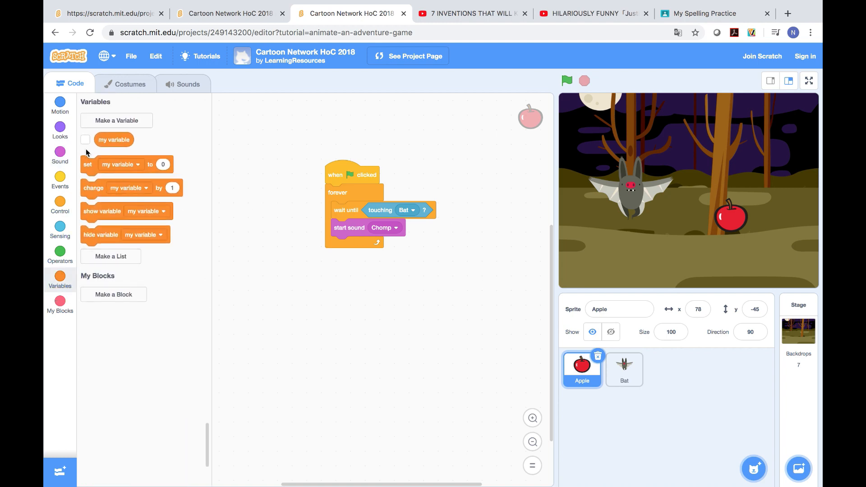
left_click(116, 120)
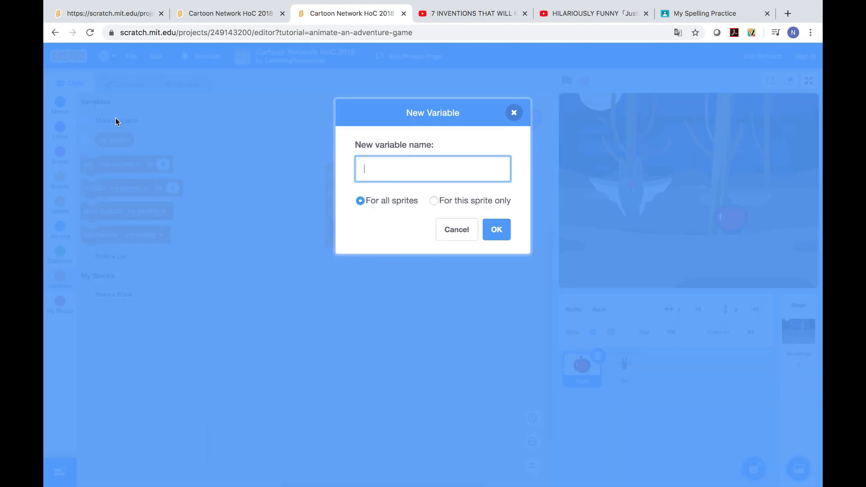
type("sc")
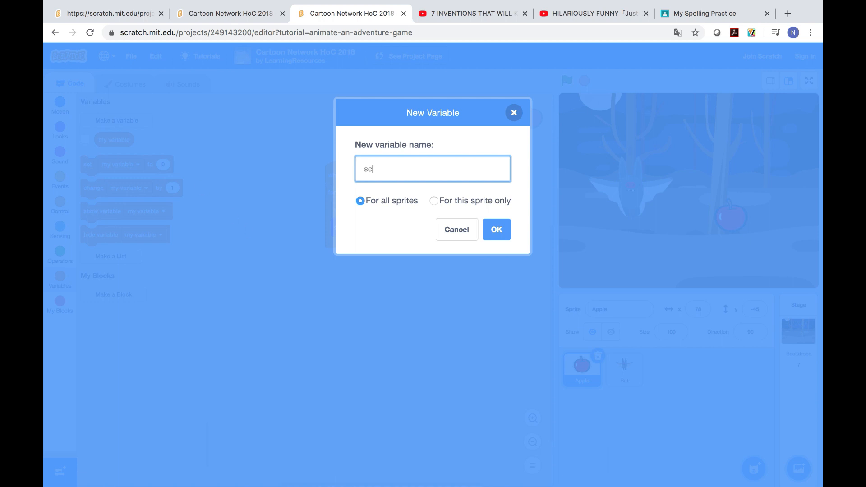
type("ore")
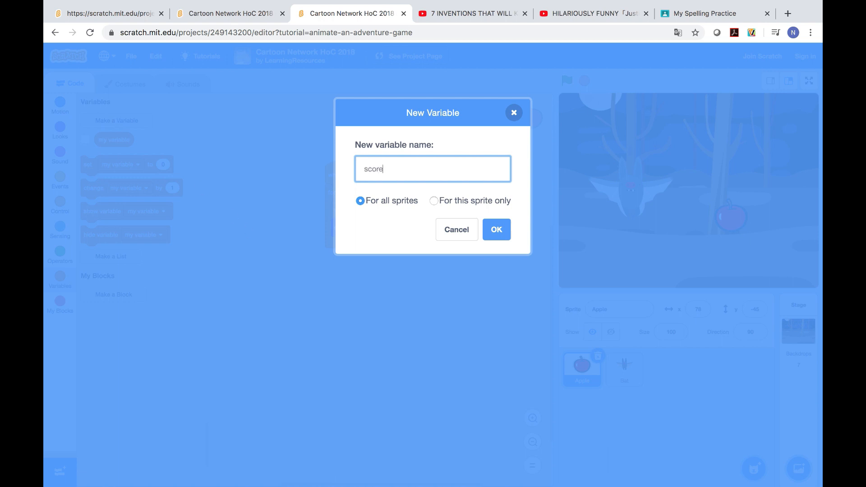
left_click(495, 229)
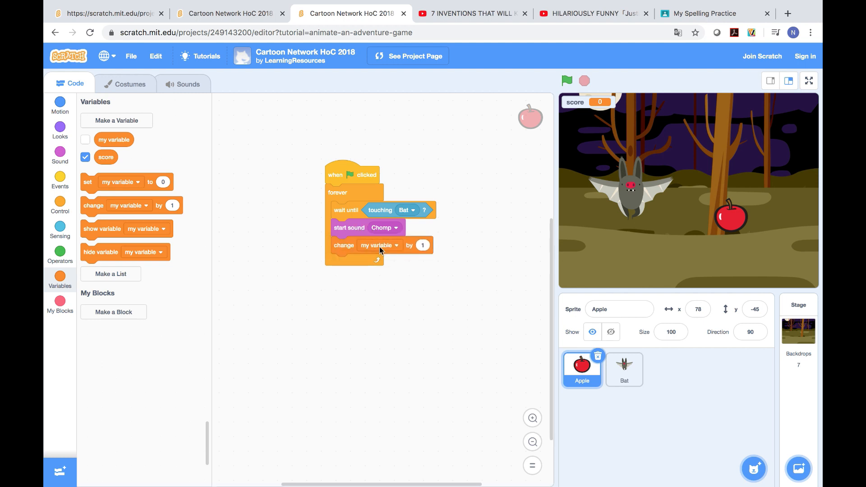
Target the change block at score and send the apple to a random position afterwards
left_click(378, 245)
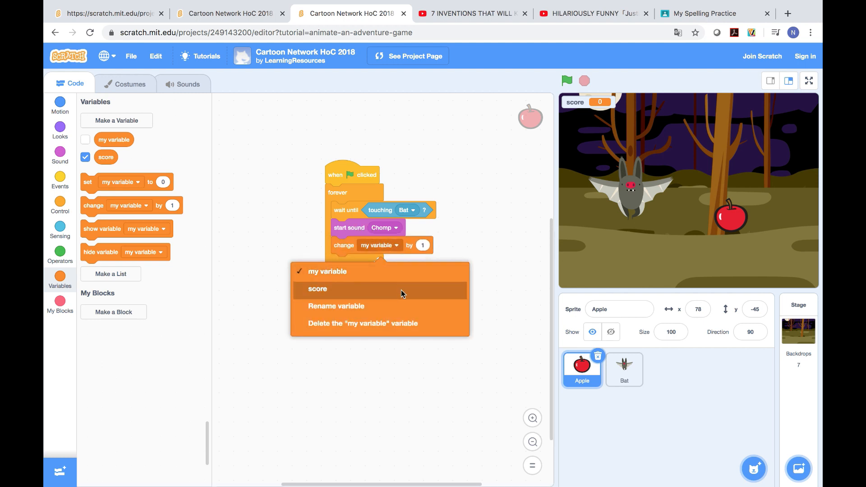
left_click(317, 288)
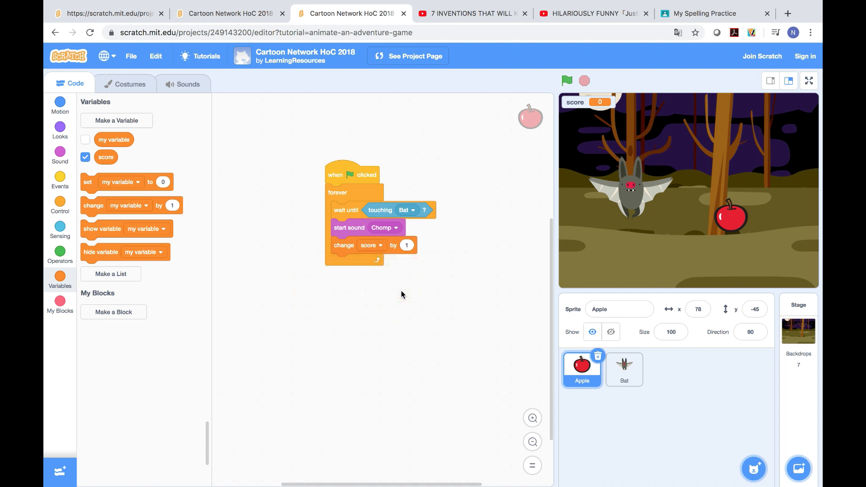
mouse_move(520, 188)
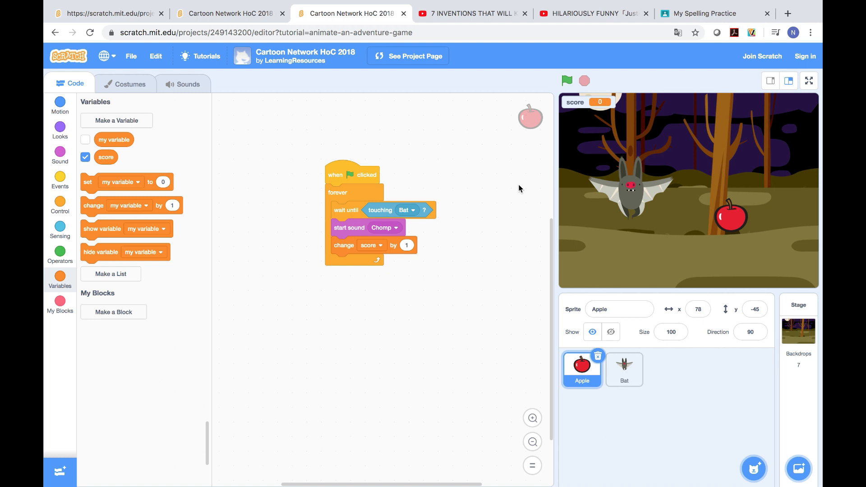
mouse_move(246, 257)
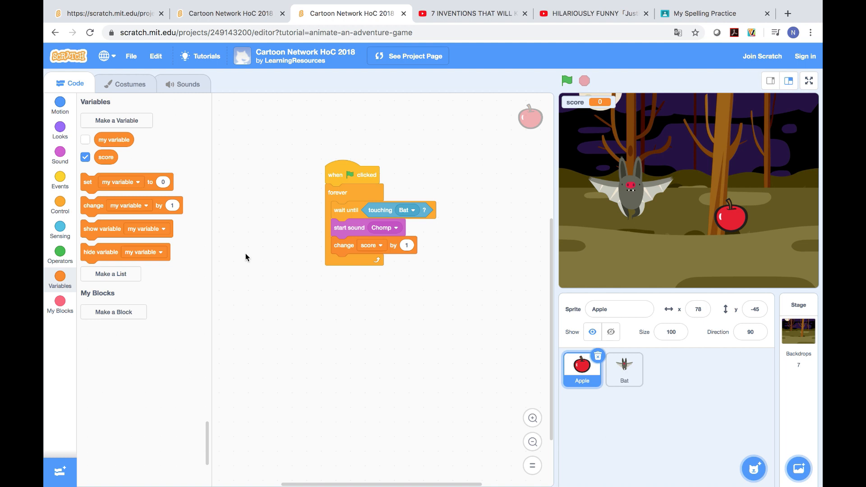
left_click(60, 104)
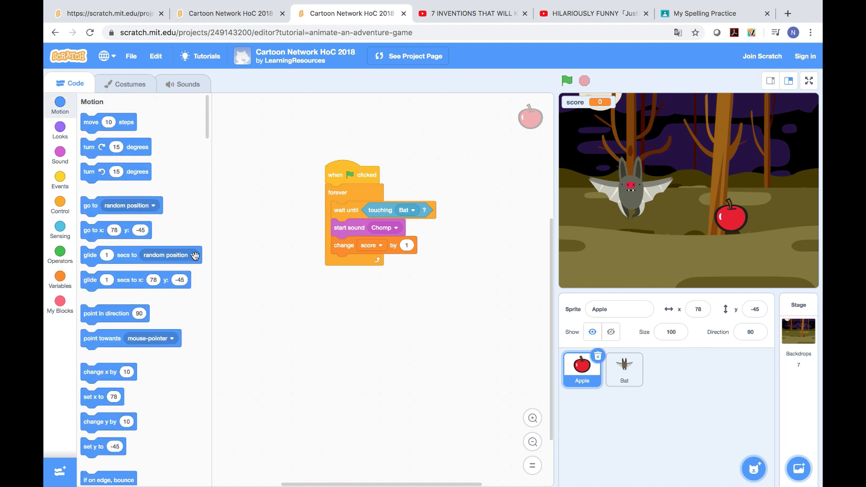
mouse_move(153, 238)
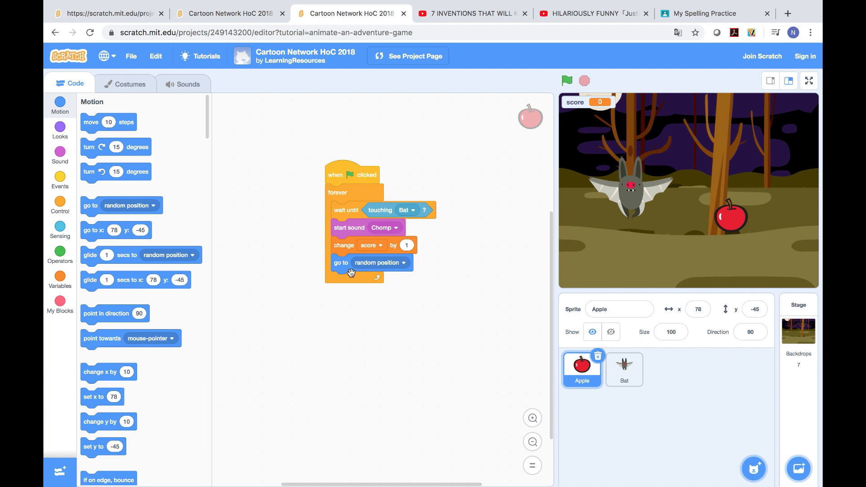
mouse_move(634, 267)
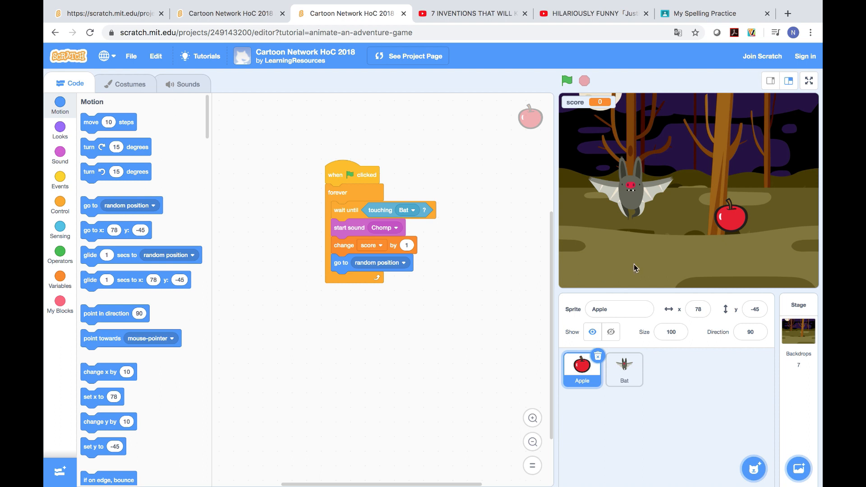
Start the Bat's green-flag forever loop with a next costume block
left_click(623, 369)
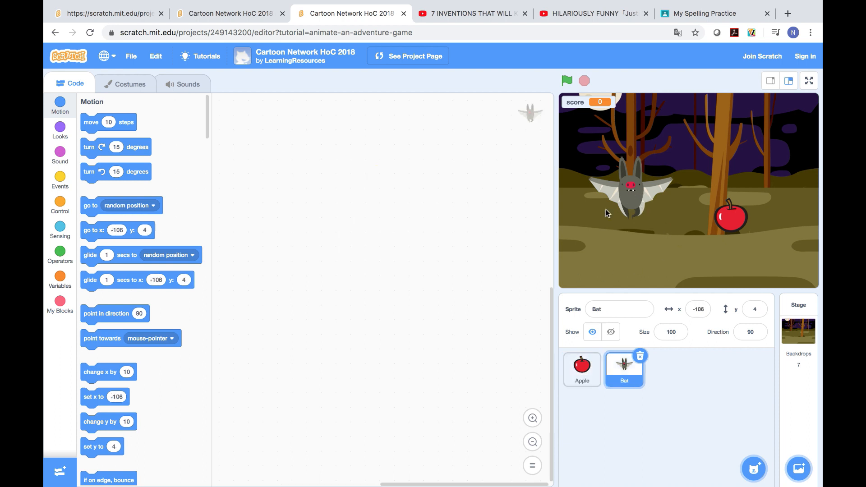
mouse_move(291, 152)
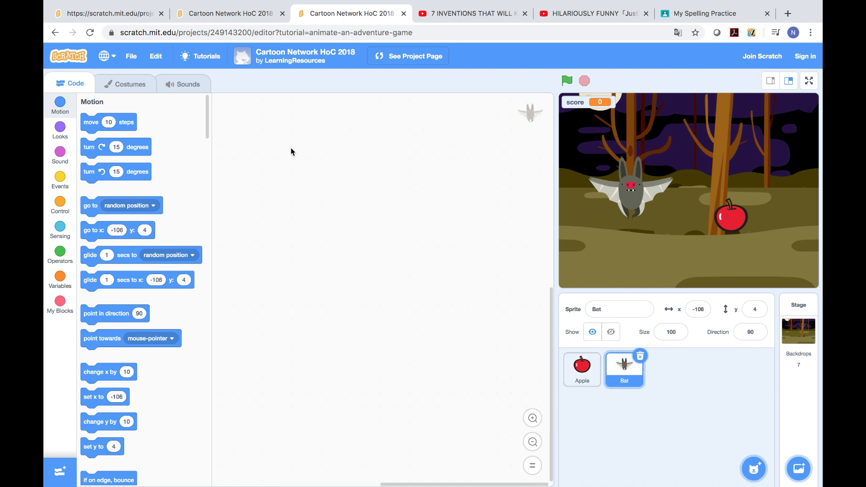
left_click(60, 179)
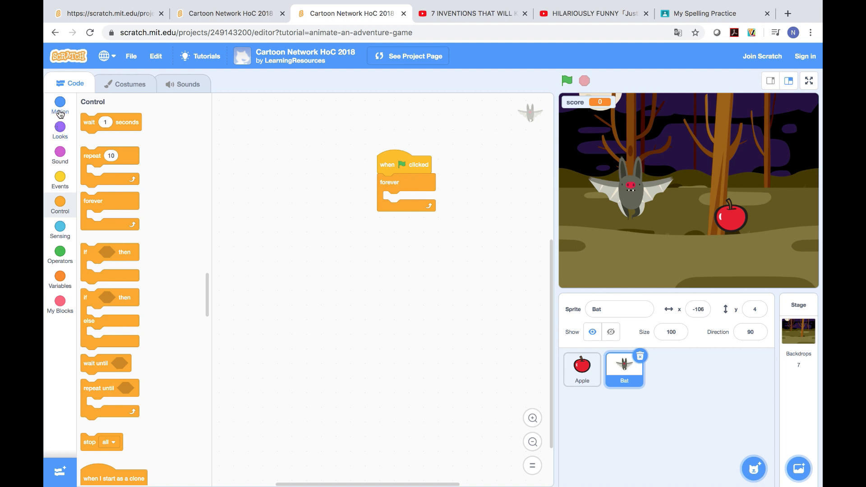
left_click(59, 103)
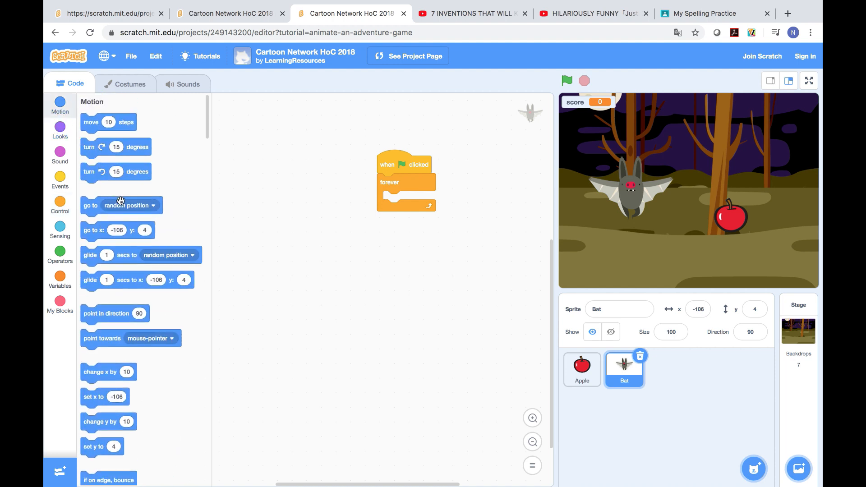
mouse_move(127, 193)
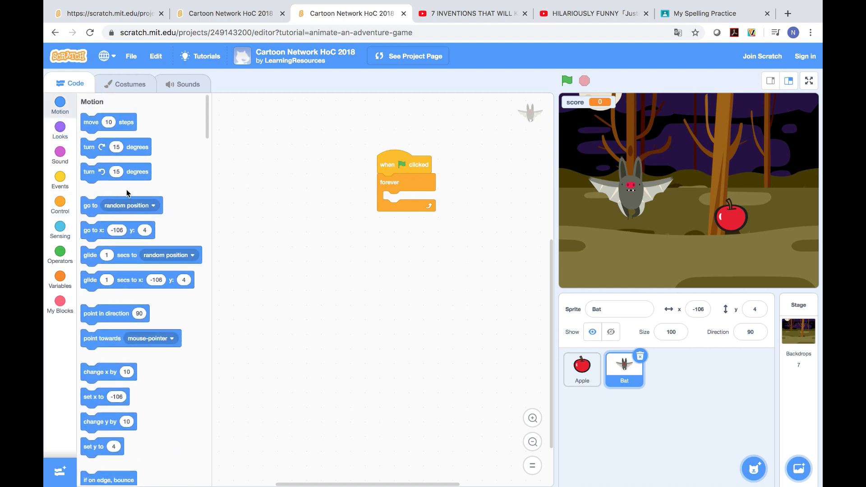
mouse_move(76, 224)
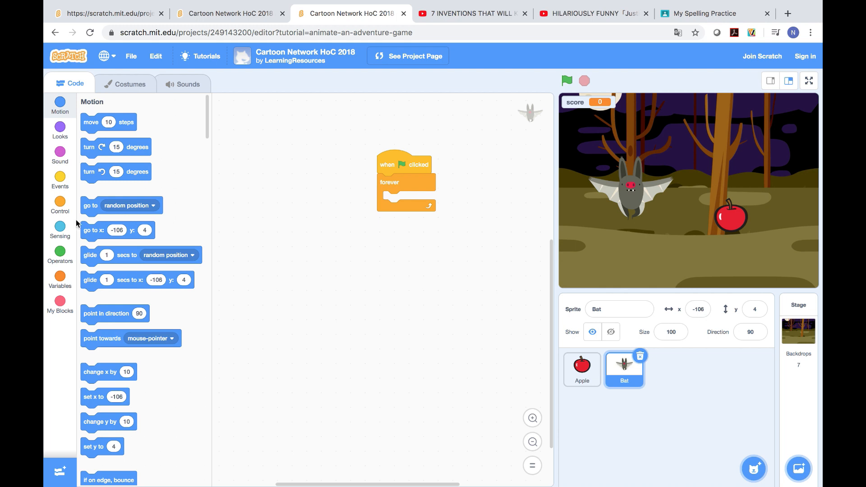
left_click(60, 130)
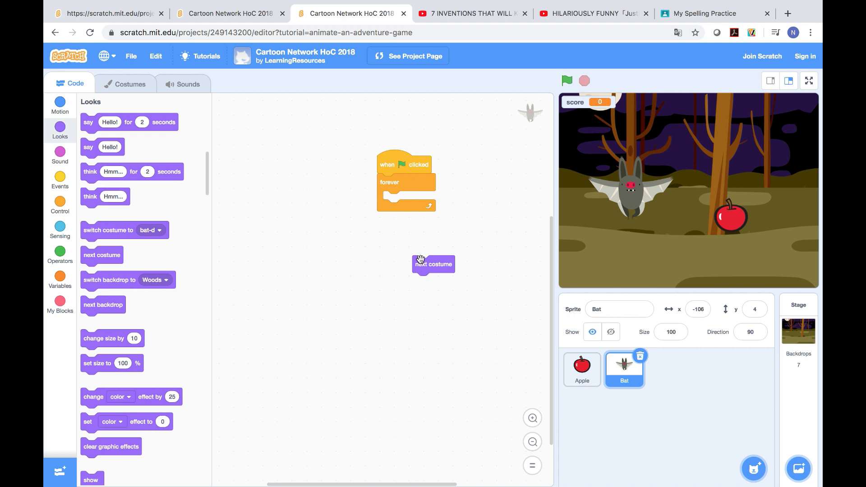
mouse_move(60, 205)
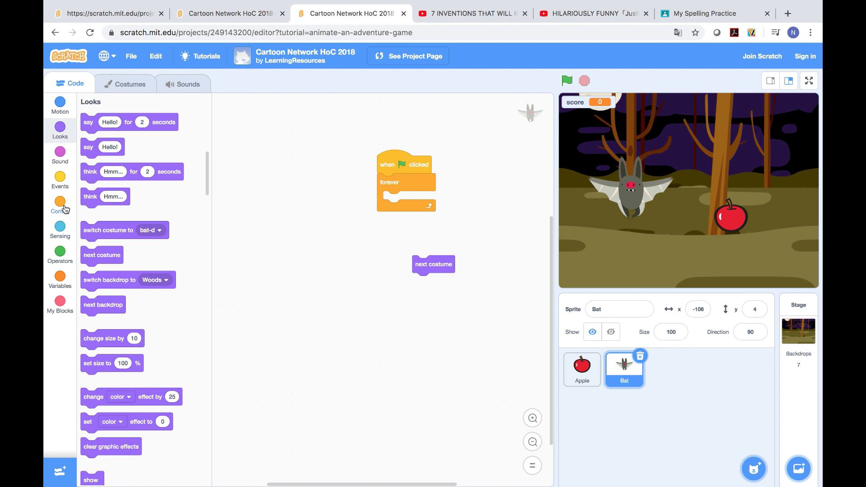
Add wait 1 second and switch costume to bat-d inside the Bat's loop
left_click(60, 204)
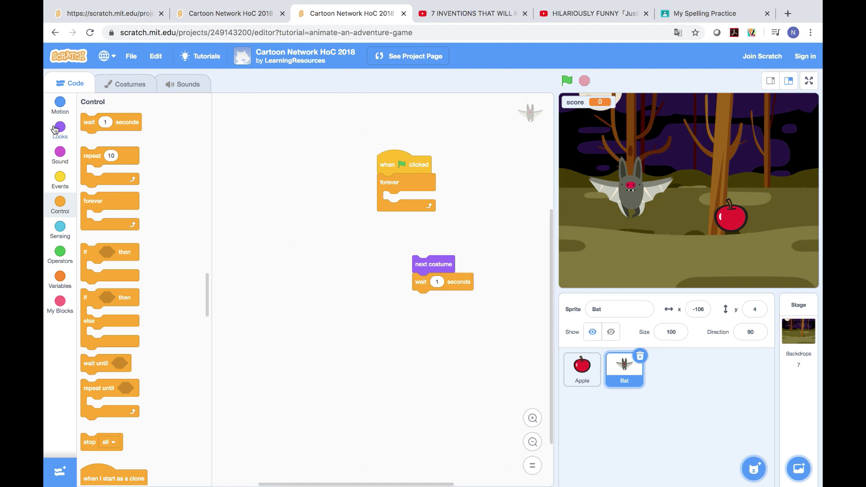
left_click(60, 130)
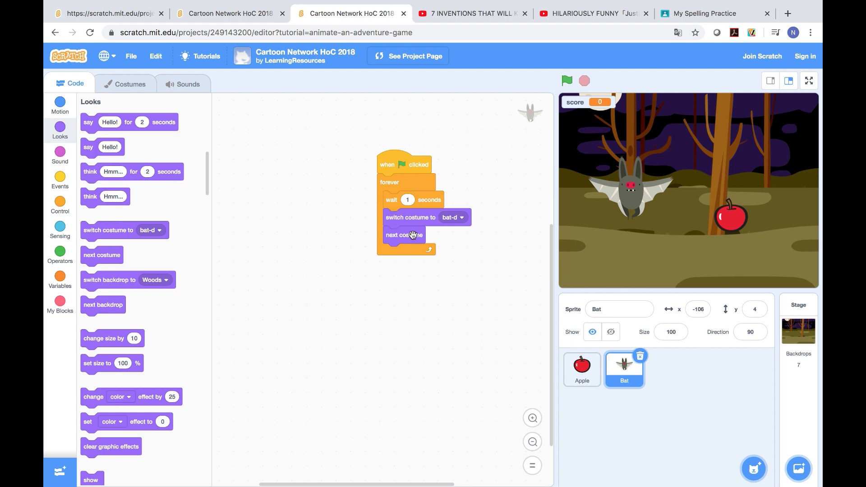
mouse_move(405, 236)
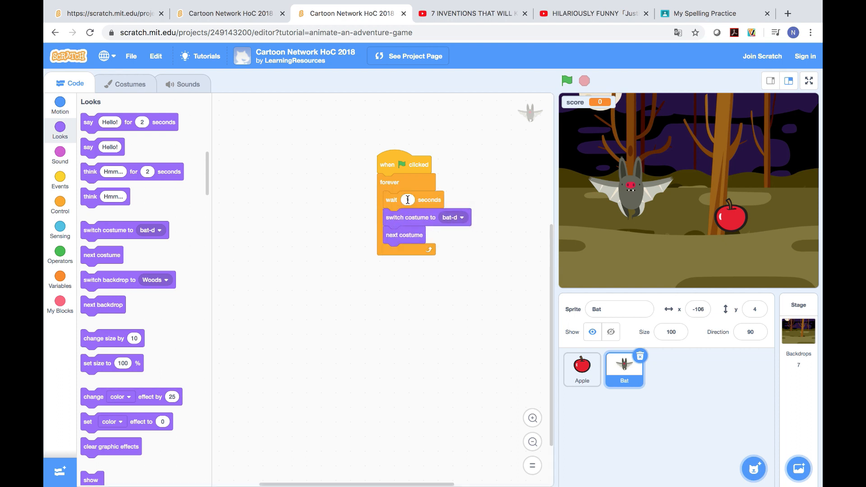
left_click_drag(390, 199, 395, 242)
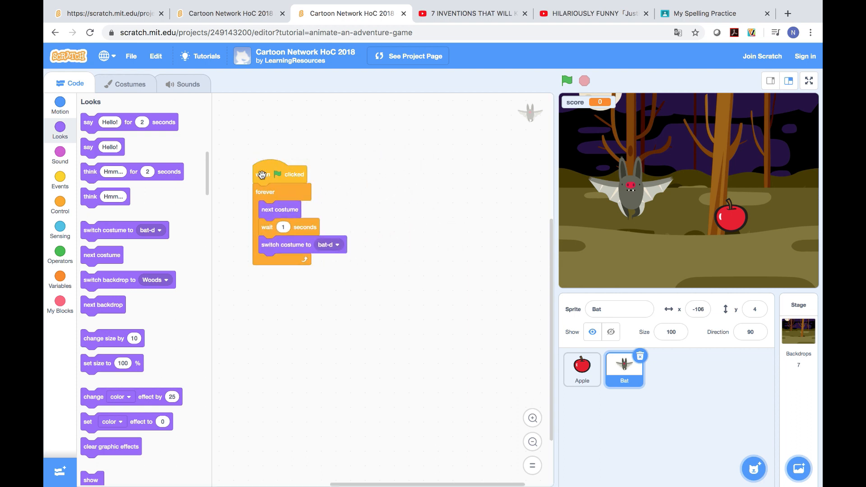
mouse_move(68, 183)
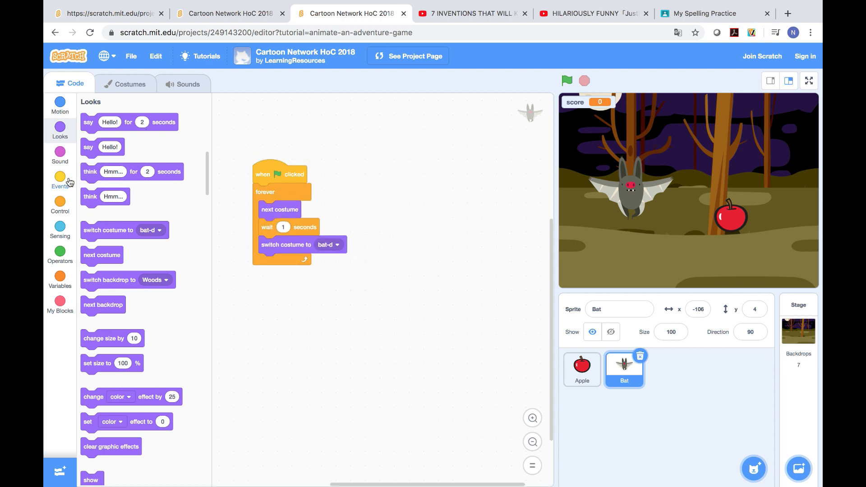
Add a second Bat green-flag loop that says "horrey.. apple !!" for 2 seconds
left_click(60, 177)
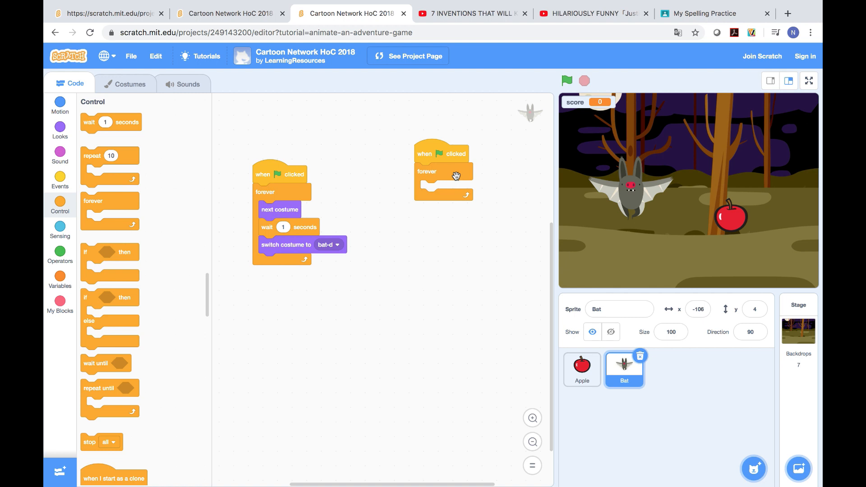
mouse_move(120, 130)
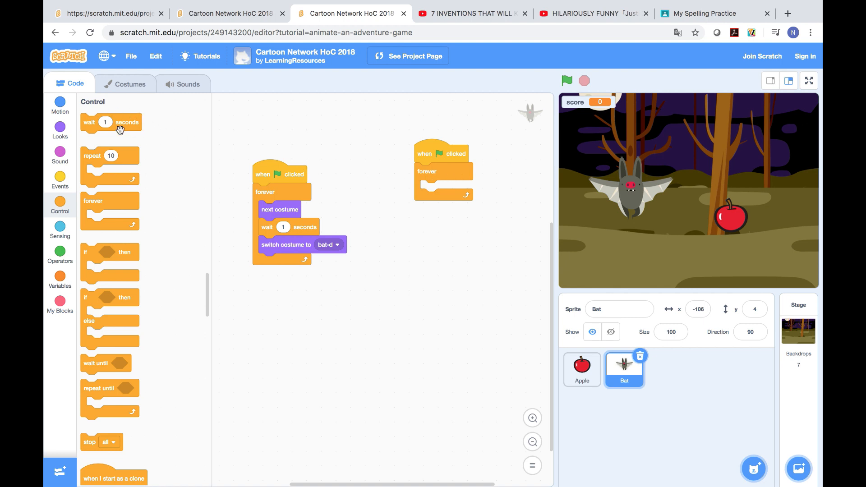
left_click(60, 149)
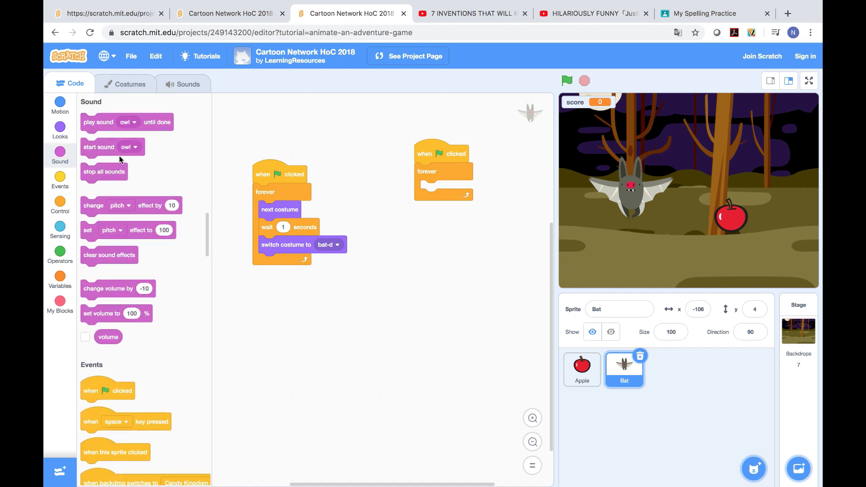
mouse_move(59, 127)
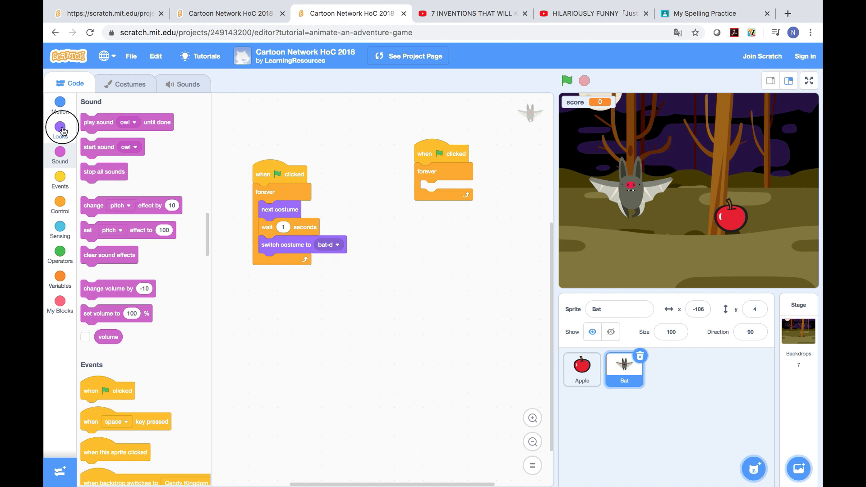
left_click(60, 128)
type("horrey.. apple .!!")
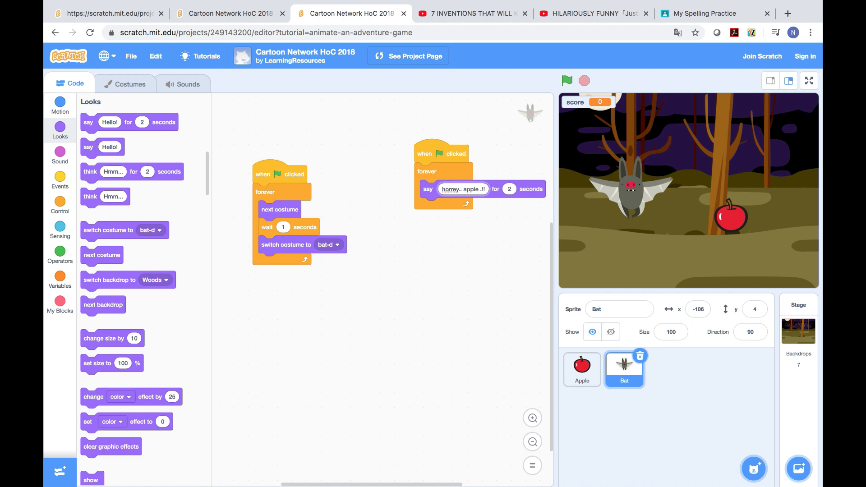
mouse_move(102, 221)
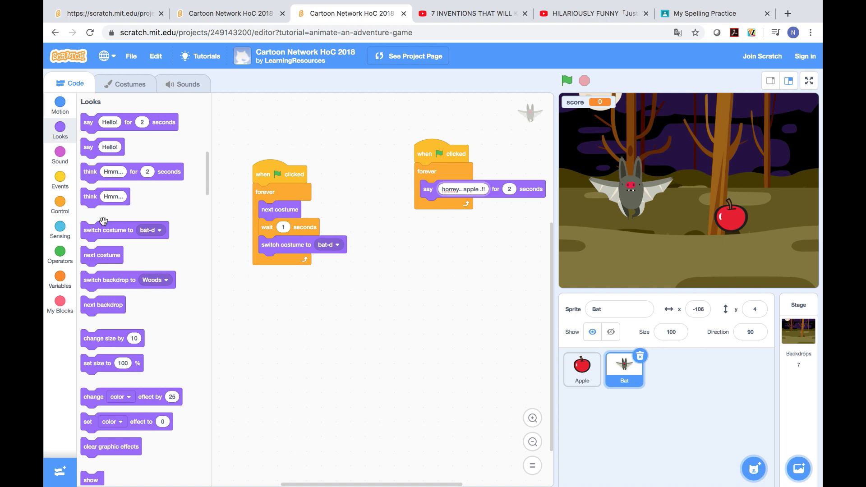
Make the Bat glide 1 second to the mouse-pointer after each cheer in its speech loop
left_click(59, 228)
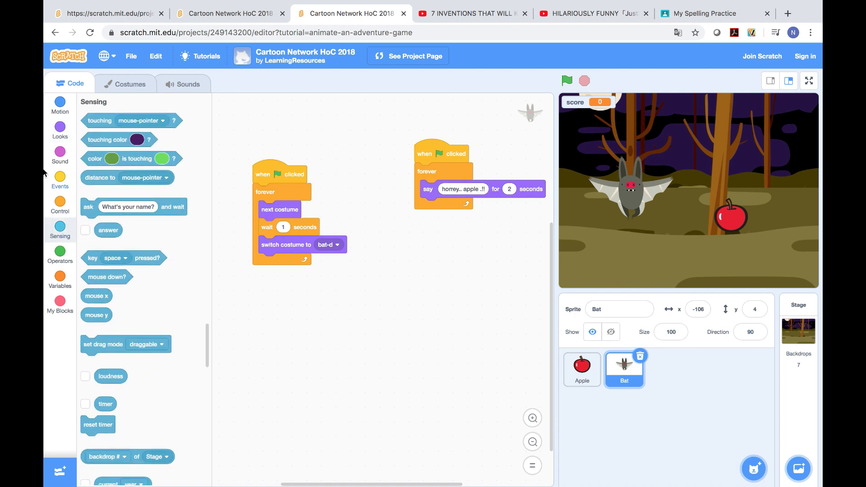
left_click(60, 103)
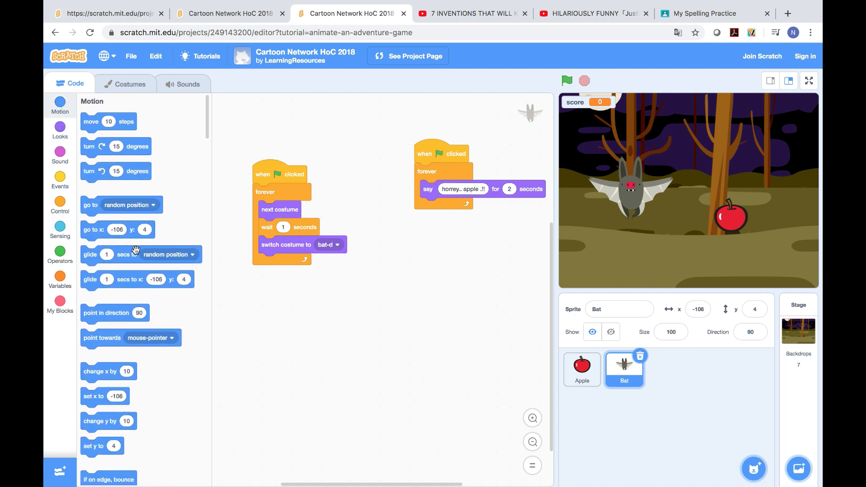
mouse_move(152, 297)
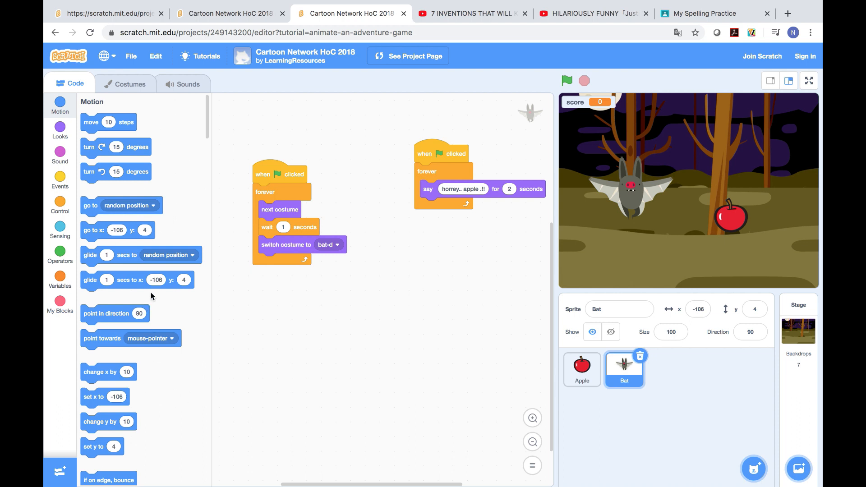
mouse_move(129, 280)
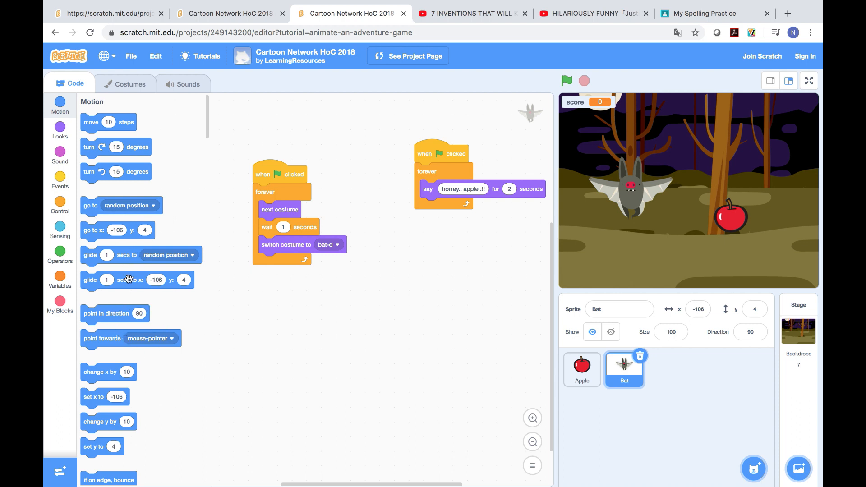
mouse_move(87, 272)
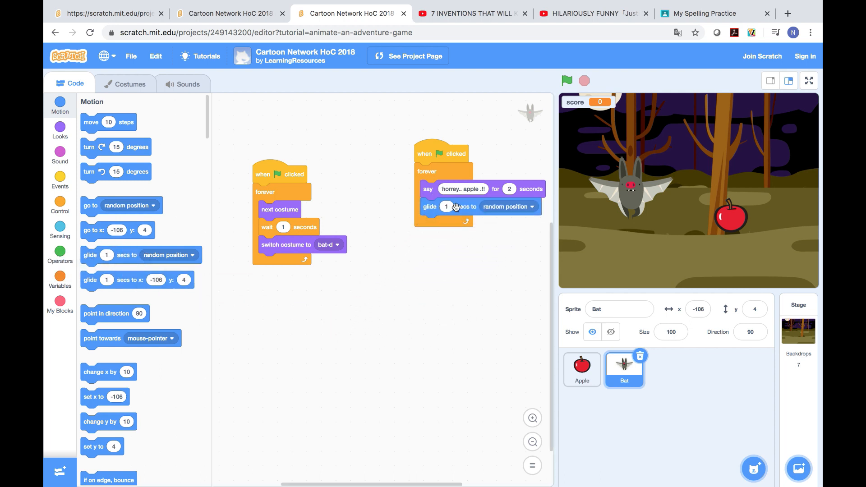
left_click(509, 206)
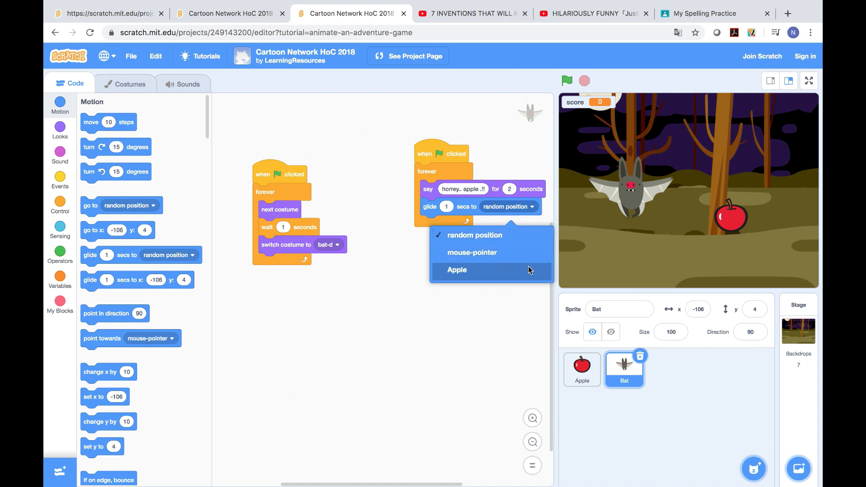
left_click(471, 253)
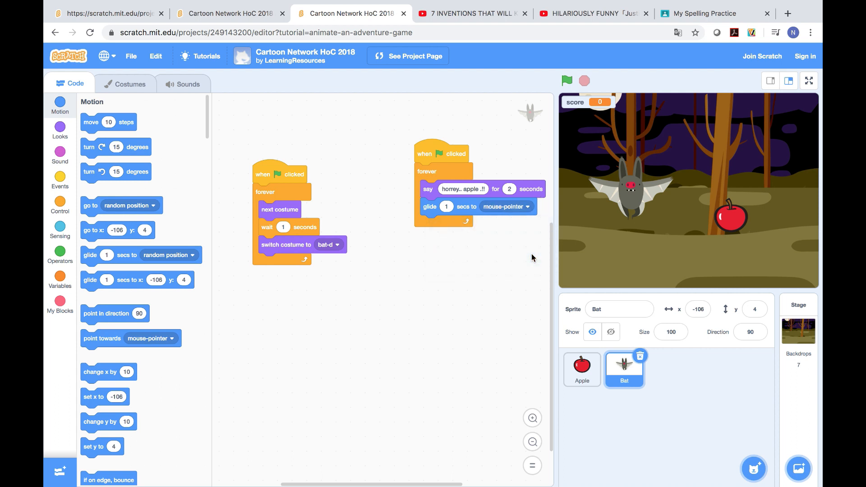
mouse_move(629, 272)
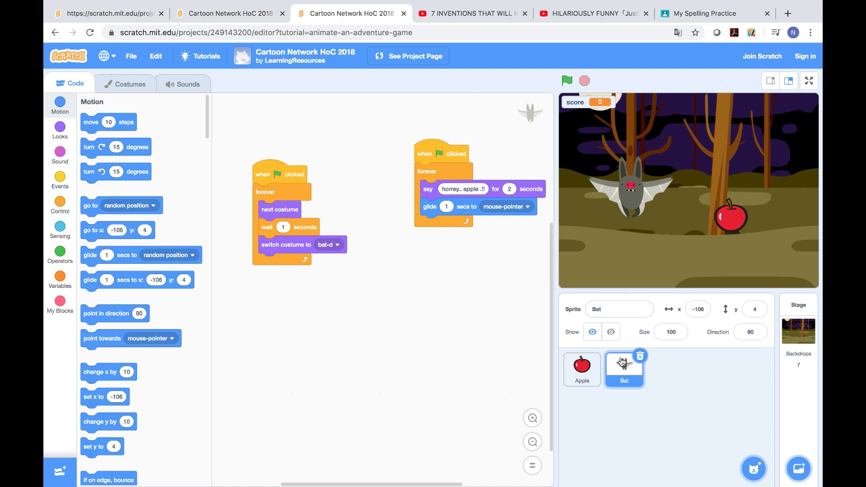
mouse_move(619, 360)
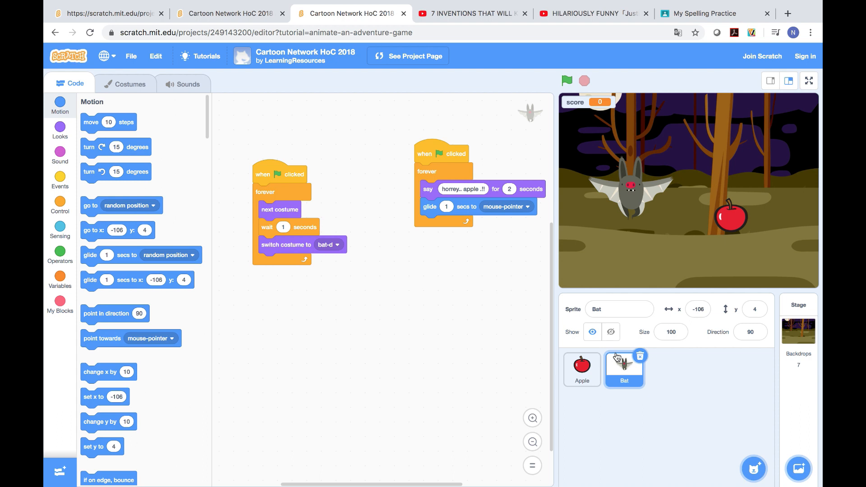
Open the Bat sprite's options menu and dismiss it without choosing anything
right_click(617, 358)
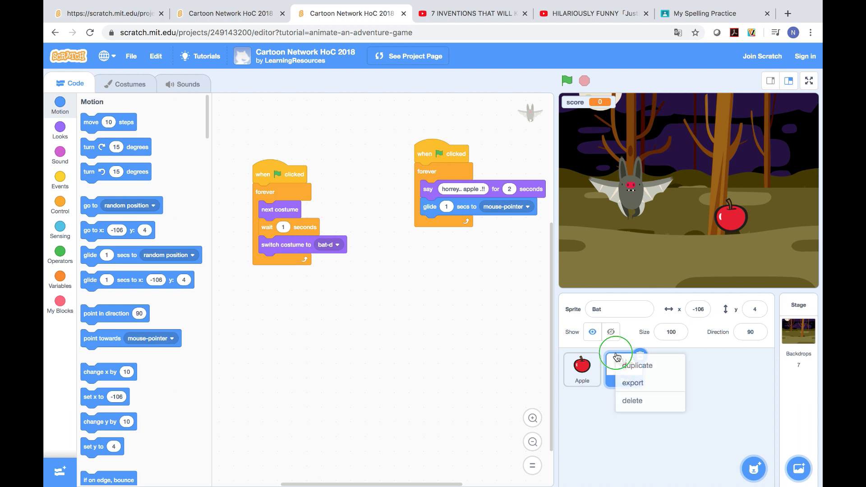
mouse_move(627, 347)
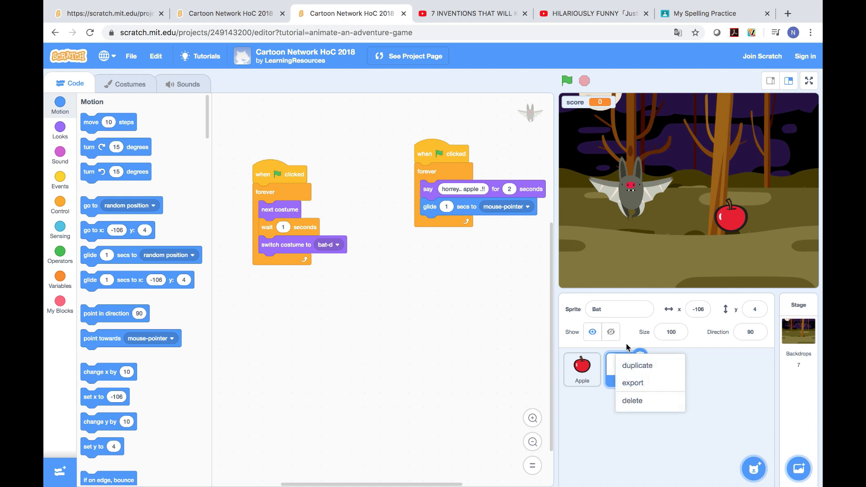
left_click(624, 369)
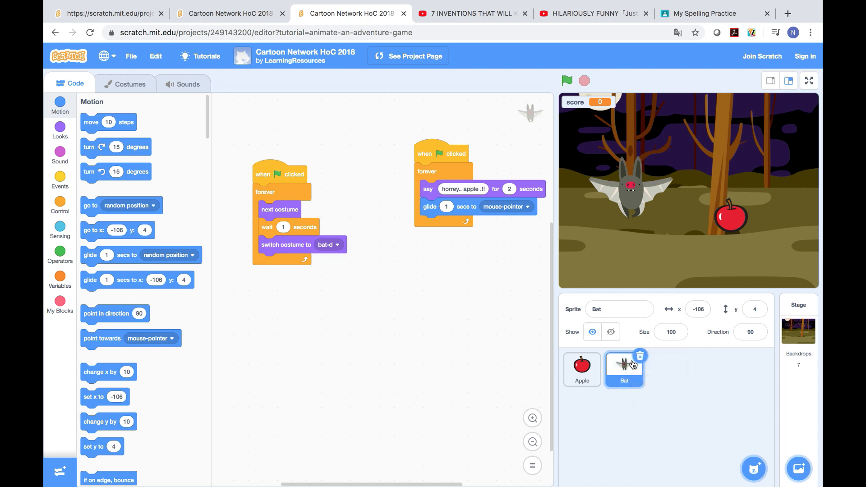
mouse_move(581, 369)
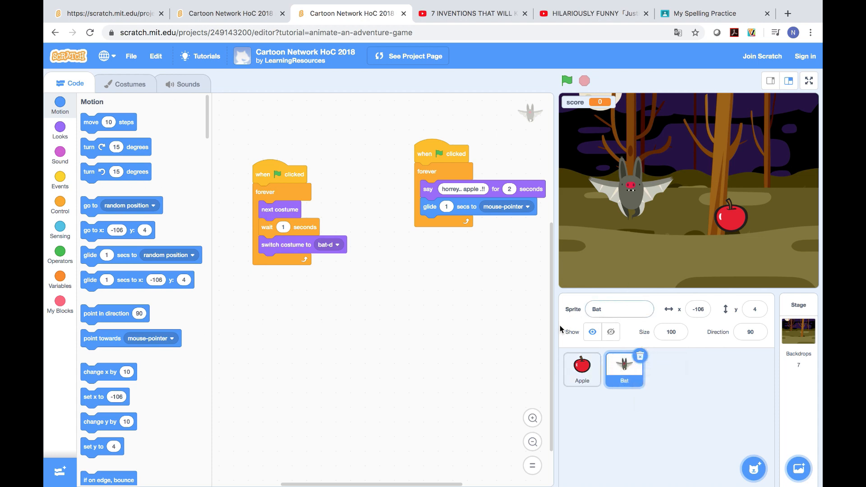
mouse_move(572, 353)
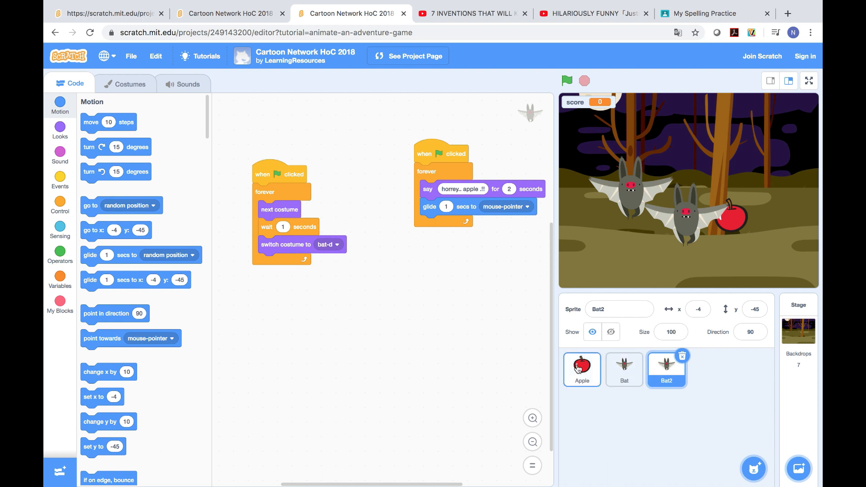
Duplicate the Apple sprite with its scoring script to create Apple2
left_click(581, 369)
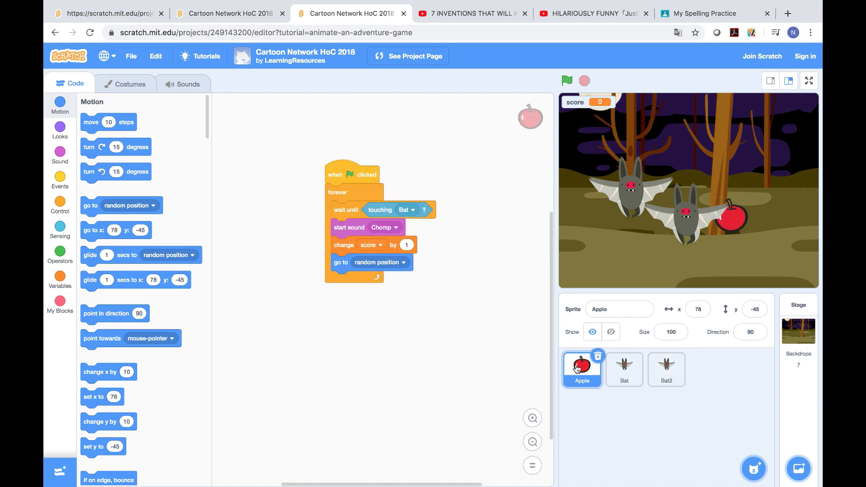
right_click(581, 367)
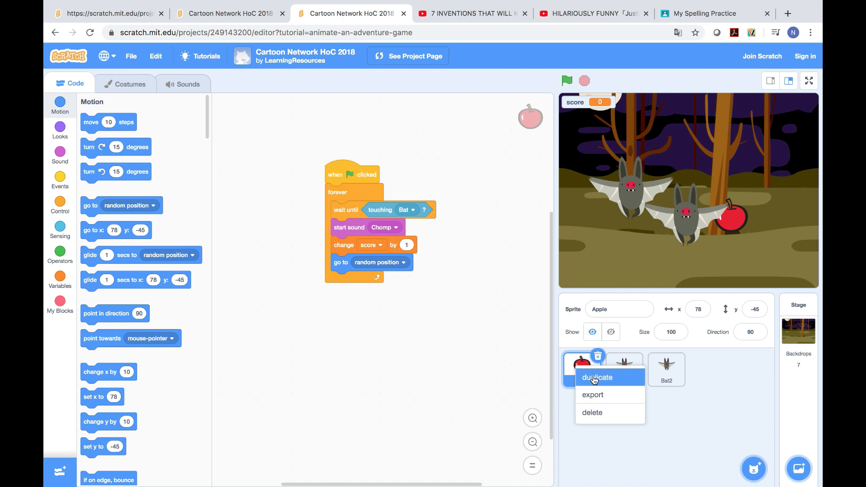
left_click(597, 377)
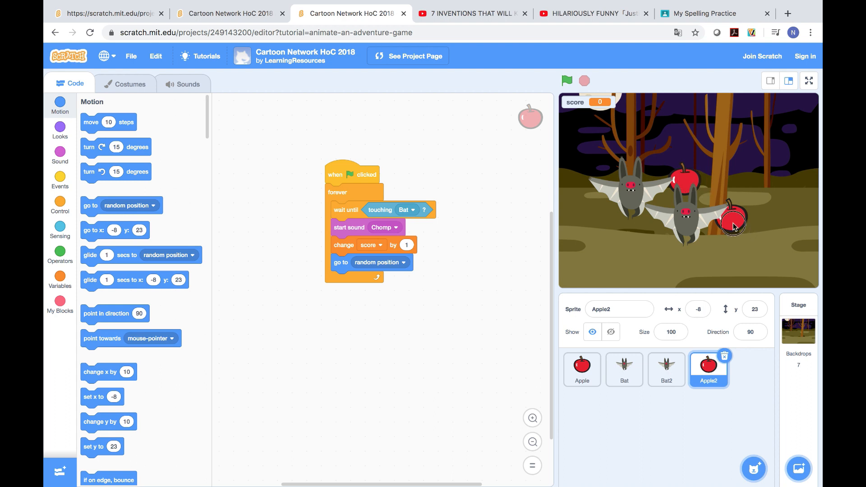
Change Apple2's scoring script to wait until touching Bat2 instead of Bat
left_click(582, 370)
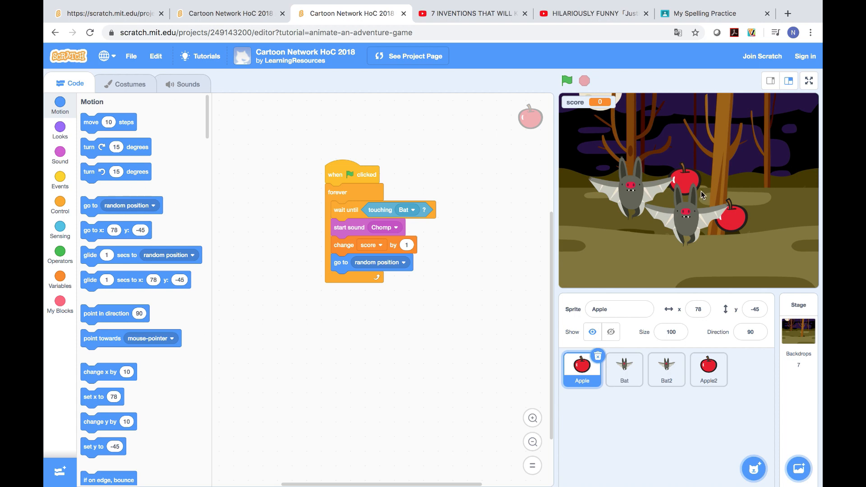
left_click(708, 369)
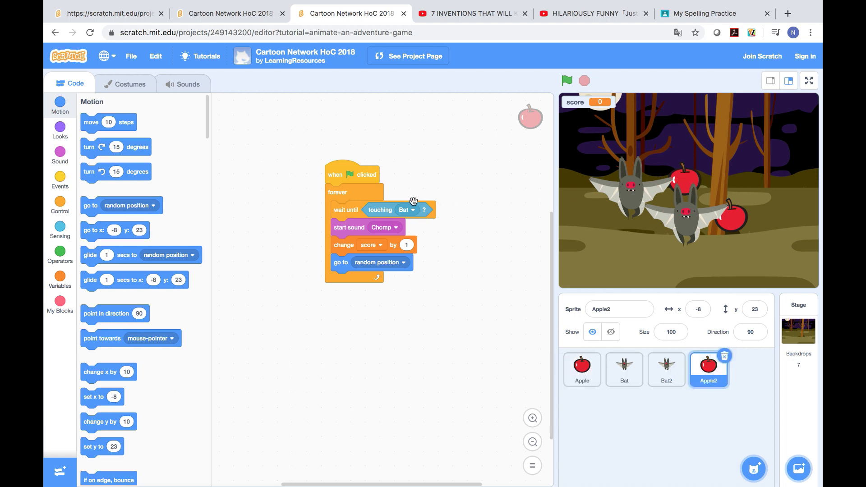
mouse_move(413, 213)
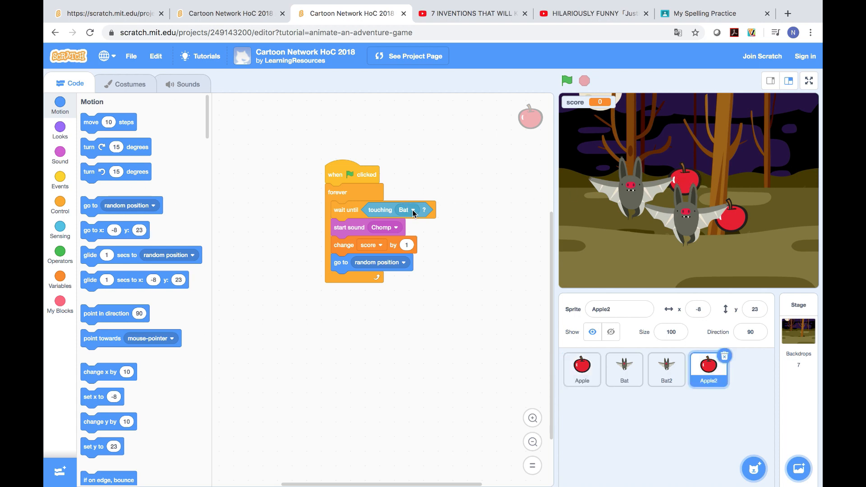
left_click(411, 210)
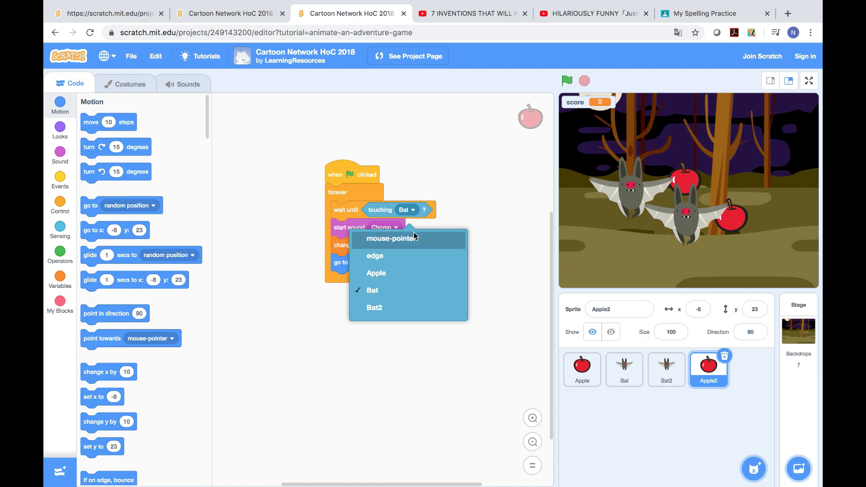
left_click(373, 308)
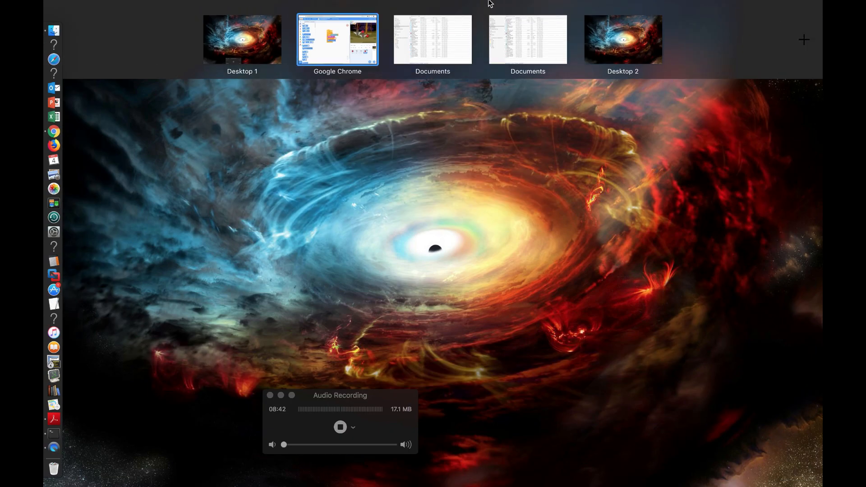
Show the game stage fullscreen in the browser, with score 0
left_click(336, 39)
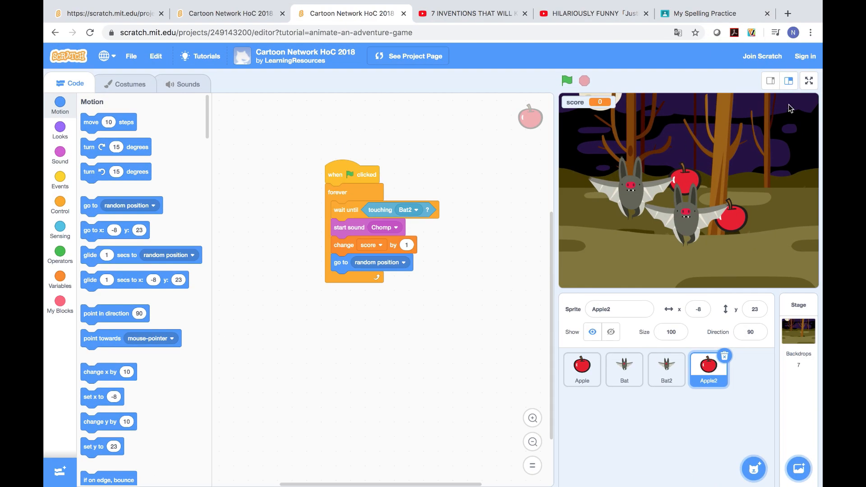
left_click(808, 80)
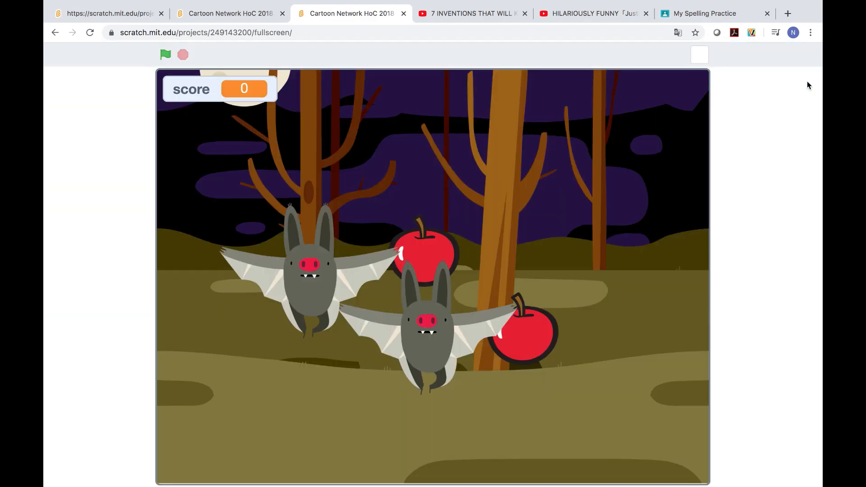